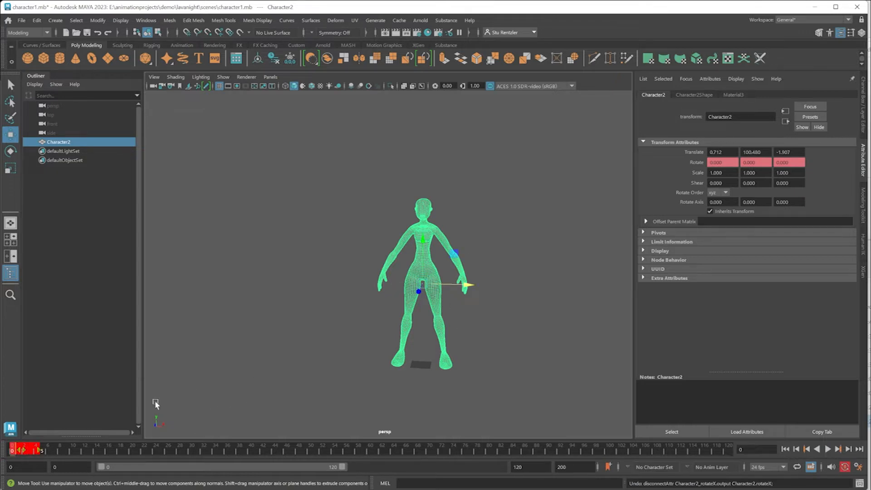
Break the connections driving Character2's Rotate X and Rotate Z so they read 0.000
{"action": "right_click", "coordinate": [21, 450]}
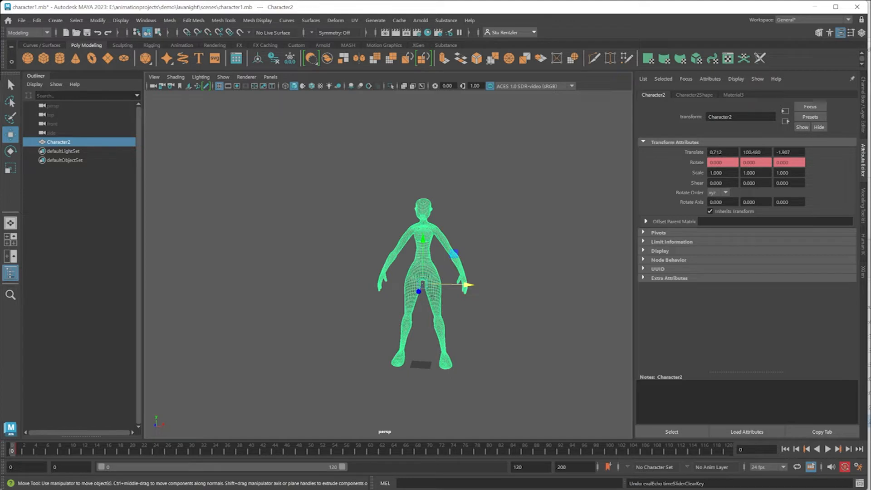
{"action": "right_click", "coordinate": [722, 162]}
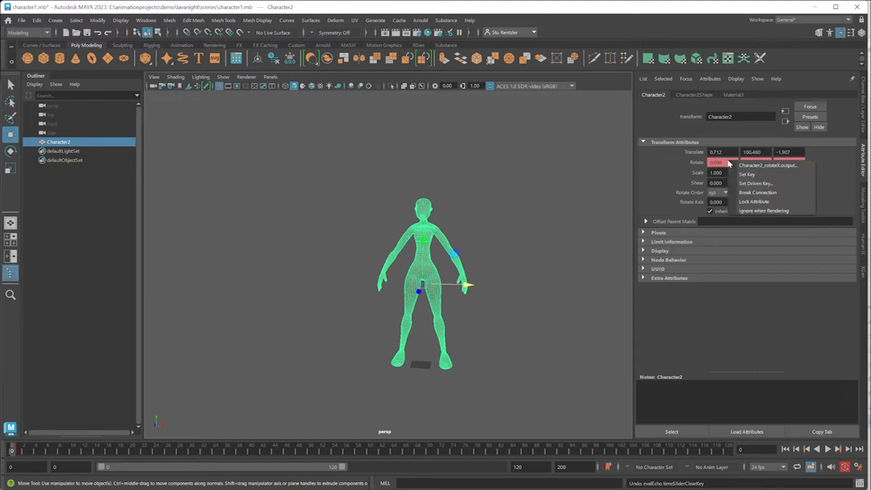
{"action": "left_click", "coordinate": [757, 192]}
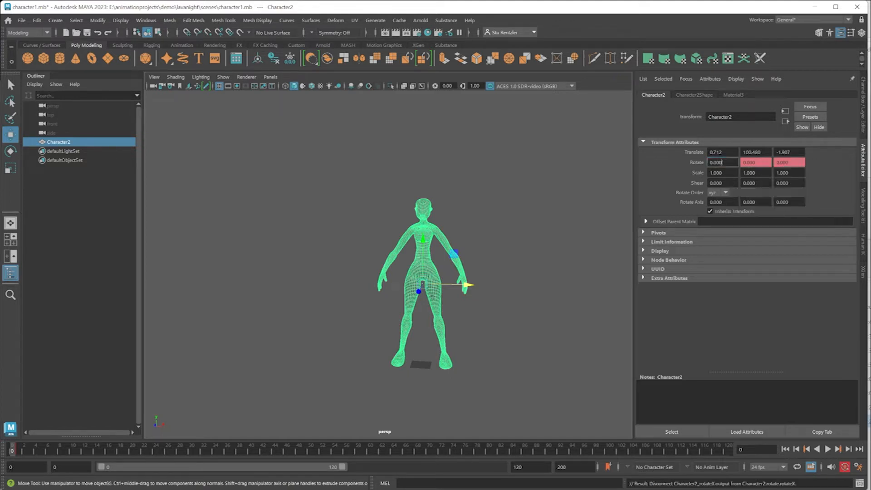
{"action": "right_click", "coordinate": [754, 163]}
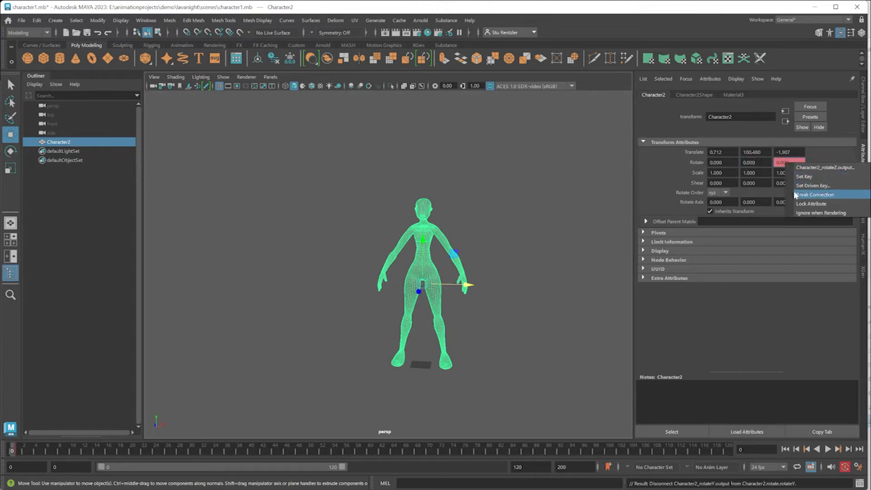
{"action": "left_click", "coordinate": [814, 194]}
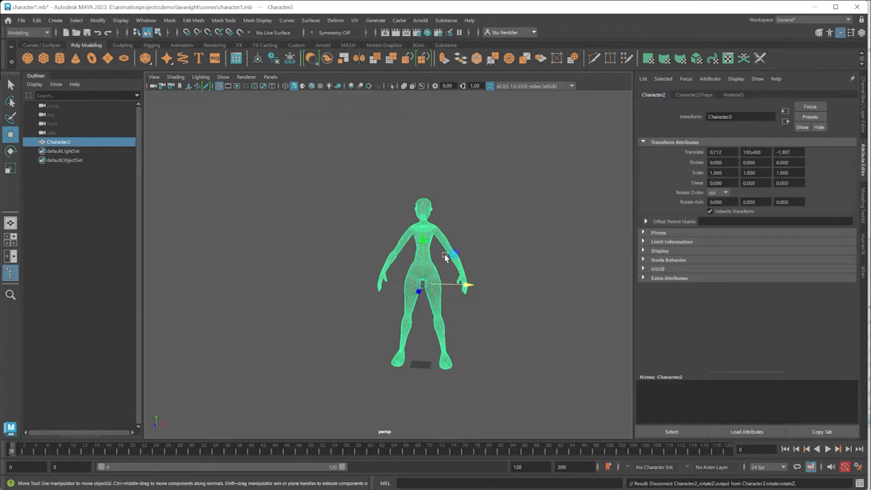
Export the selected character as FBX 'character5' into the project's assets folder via Export Selection
{"action": "left_click", "coordinate": [21, 20]}
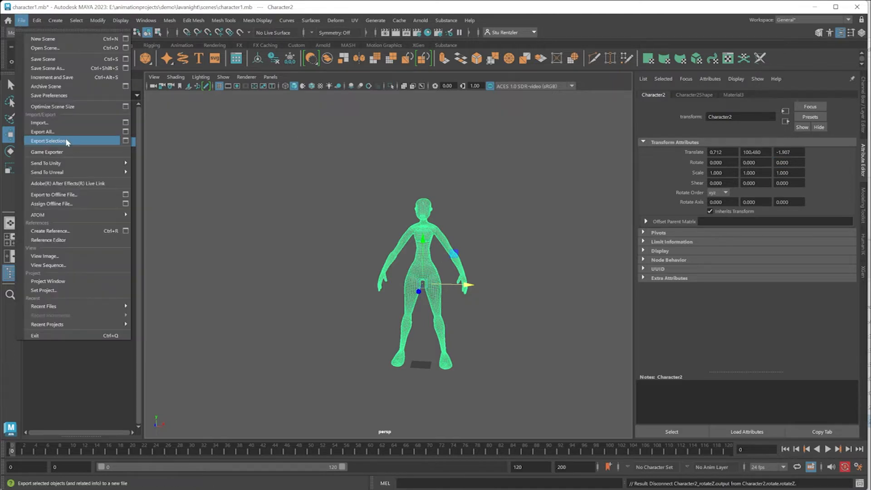
{"action": "left_click", "coordinate": [48, 140]}
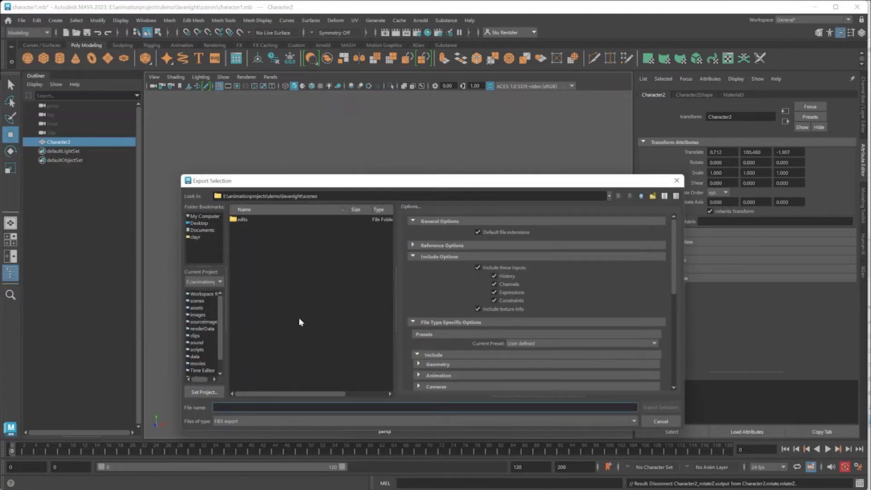
{"action": "type", "text": "character5"}
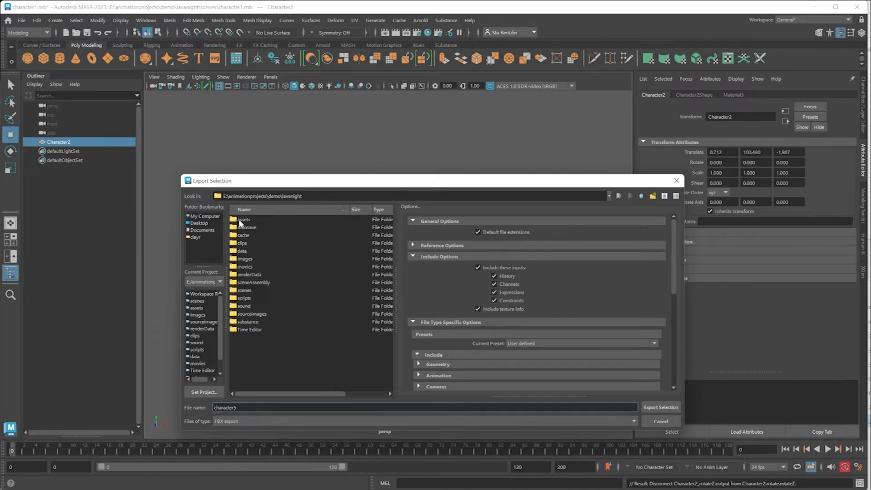
{"action": "double_click", "coordinate": [244, 219]}
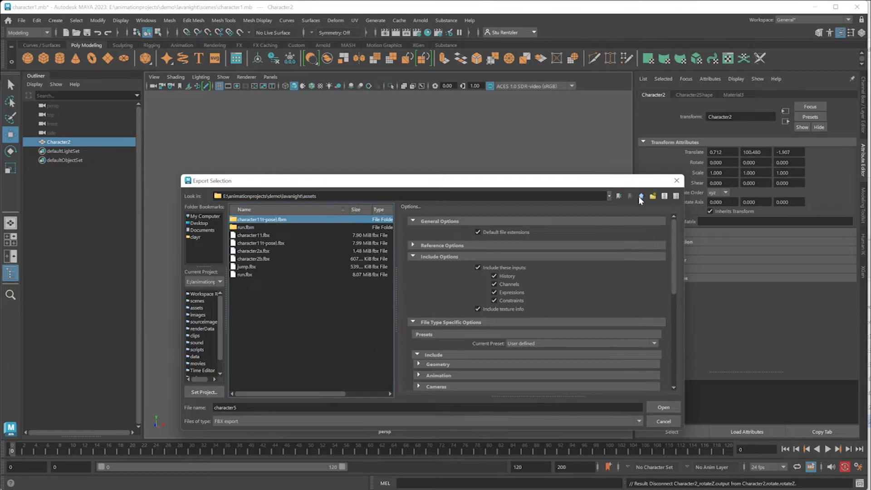
{"action": "left_click", "coordinate": [641, 196]}
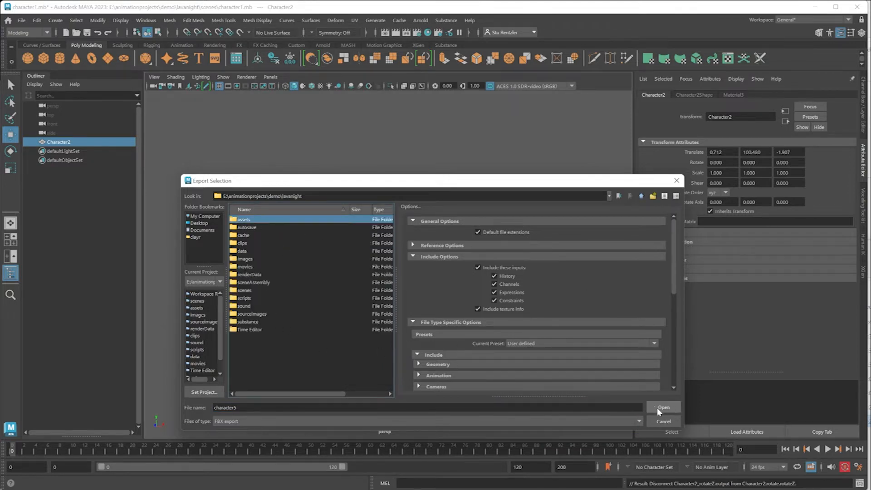
{"action": "double_click", "coordinate": [243, 219]}
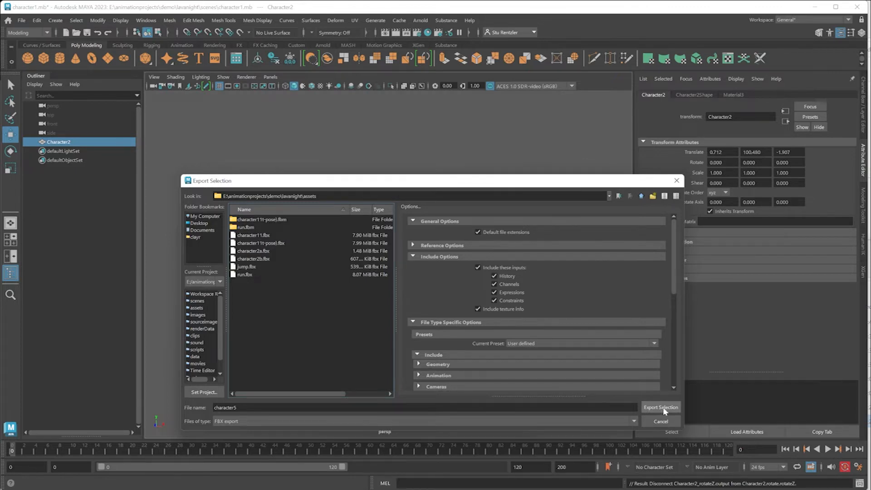
{"action": "left_click", "coordinate": [659, 407]}
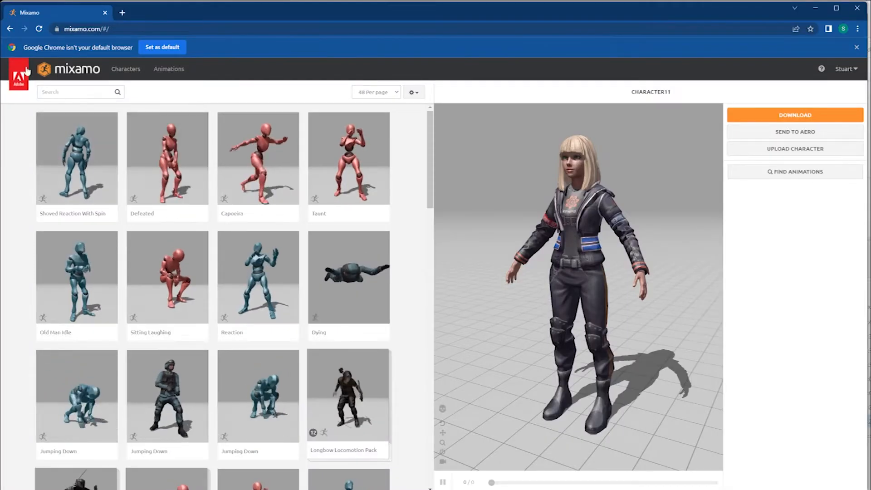
Upload character5.fbx from the assets folder through Mixamo's Upload Character on the Characters page
{"action": "left_click", "coordinate": [125, 69]}
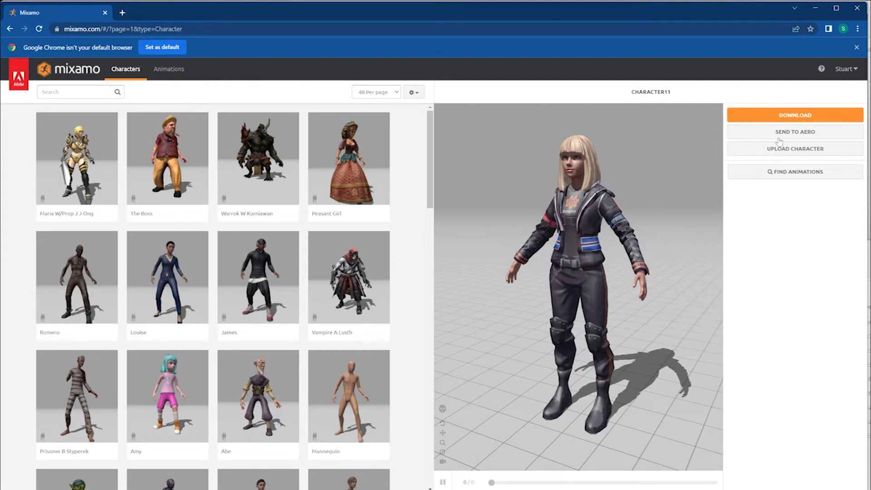
{"action": "left_click", "coordinate": [795, 148]}
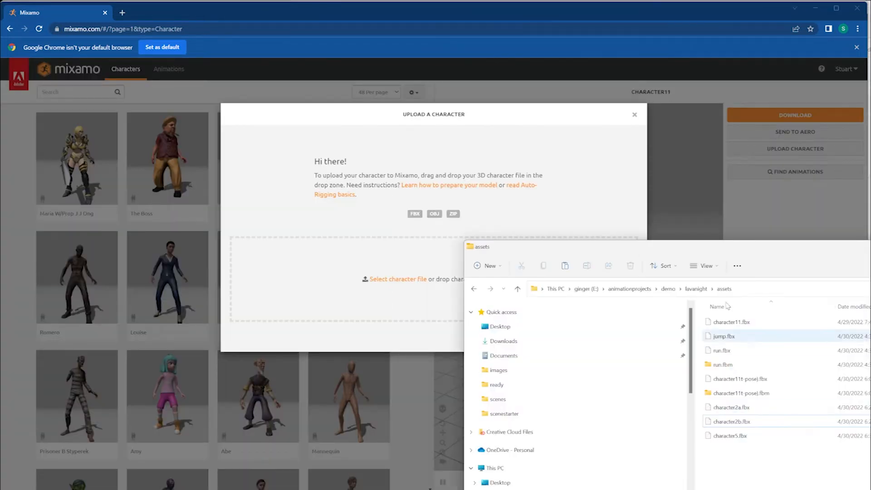
{"action": "double_click", "coordinate": [724, 335]}
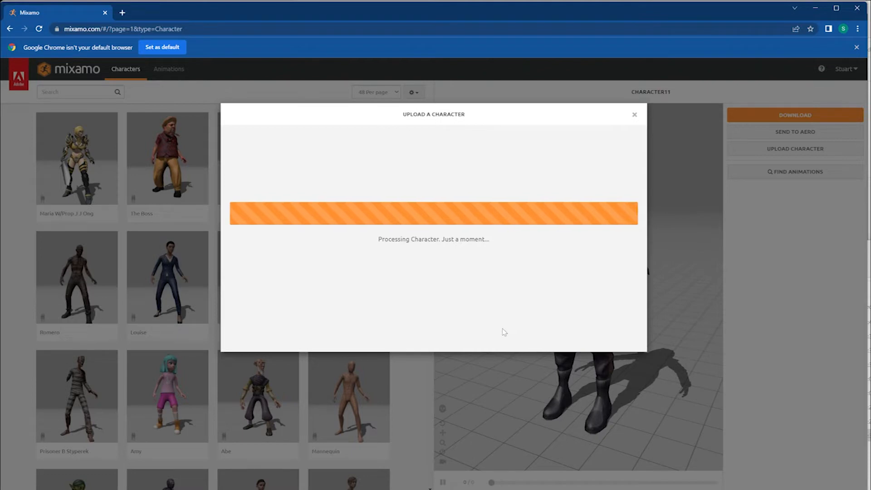
{"action": "mouse_move", "coordinate": [157, 288]}
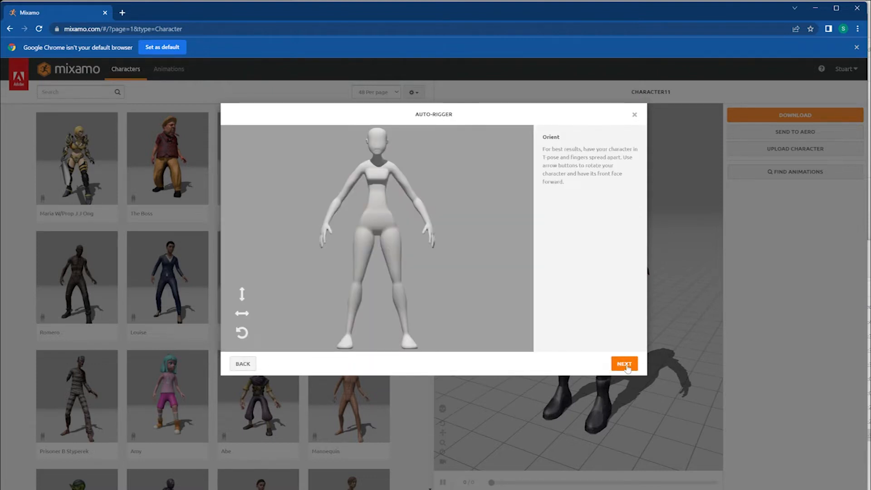
Accept orientation, confirm marker placement to auto-rig, and accept the newly uploaded character
{"action": "left_click", "coordinate": [623, 363]}
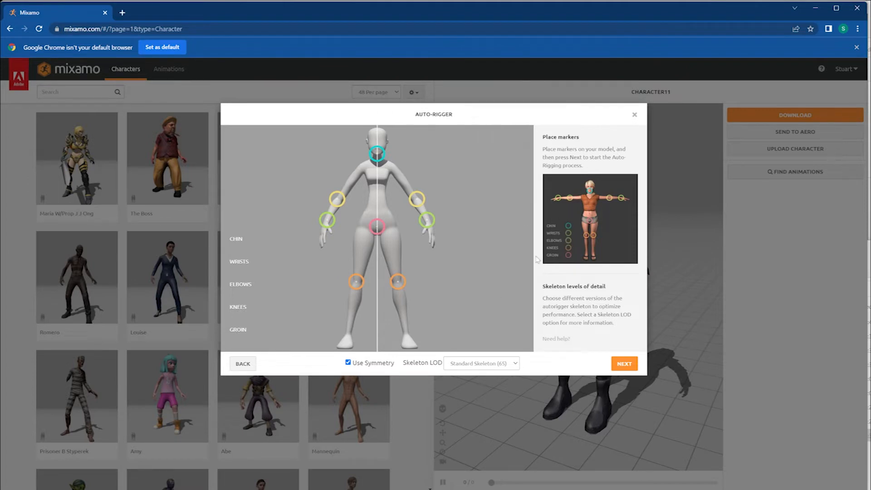
{"action": "mouse_move", "coordinate": [474, 369]}
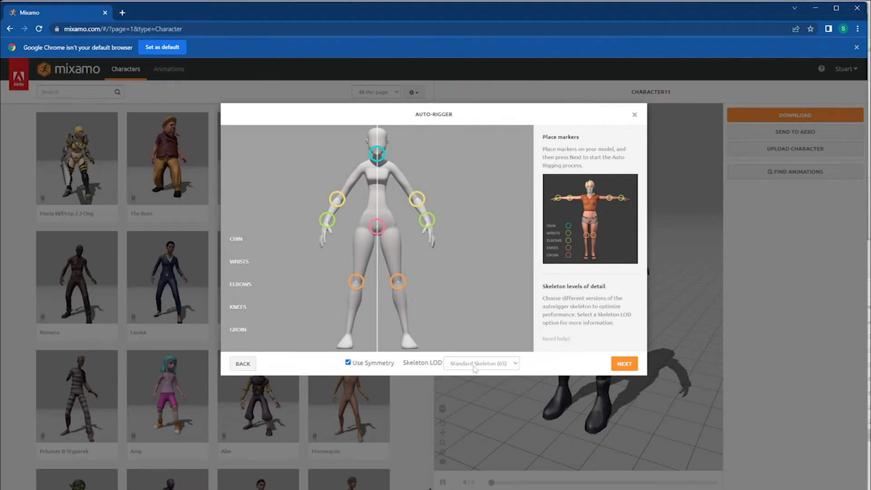
{"action": "mouse_move", "coordinate": [624, 365]}
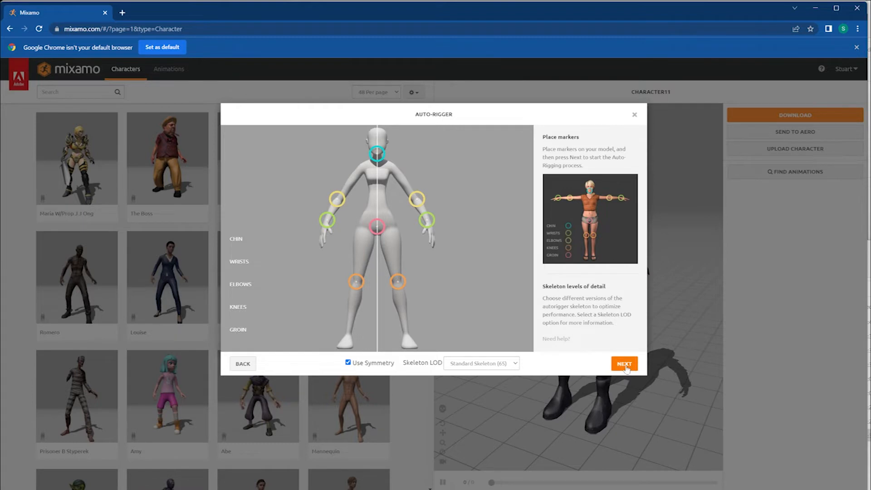
{"action": "left_click", "coordinate": [624, 362]}
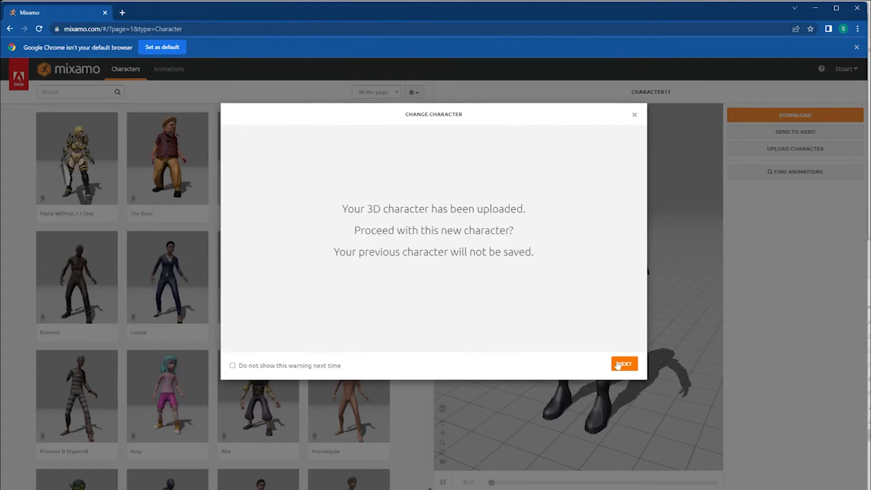
{"action": "left_click", "coordinate": [623, 362]}
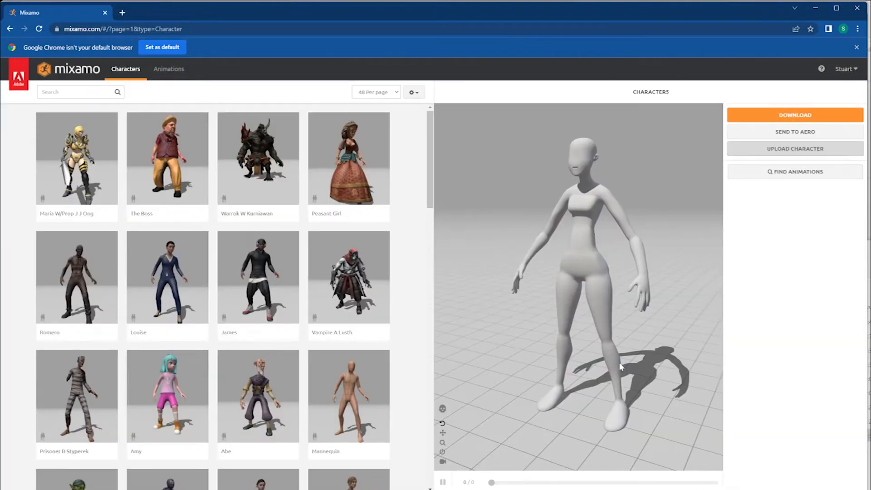
From the Animations page, download the rigged character as FBX Binary in T-pose
{"action": "left_click", "coordinate": [169, 69]}
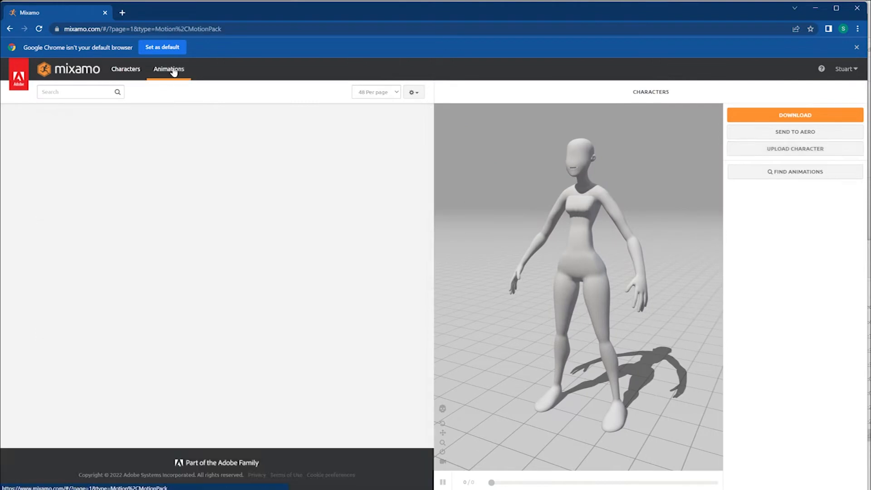
{"action": "left_click", "coordinate": [169, 68]}
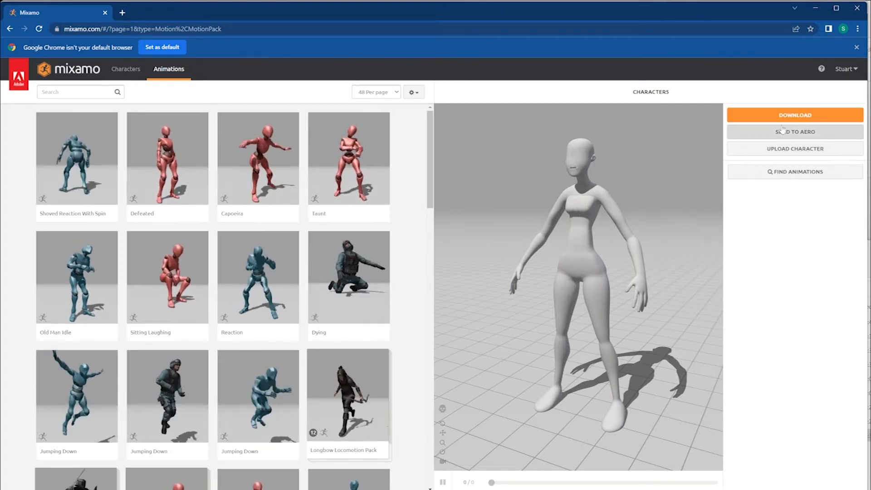
{"action": "left_click", "coordinate": [795, 115]}
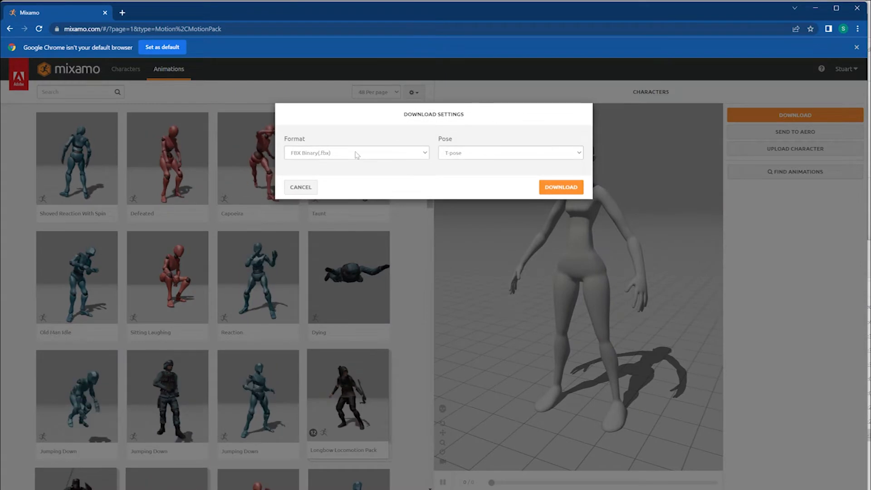
{"action": "left_click", "coordinate": [560, 187]}
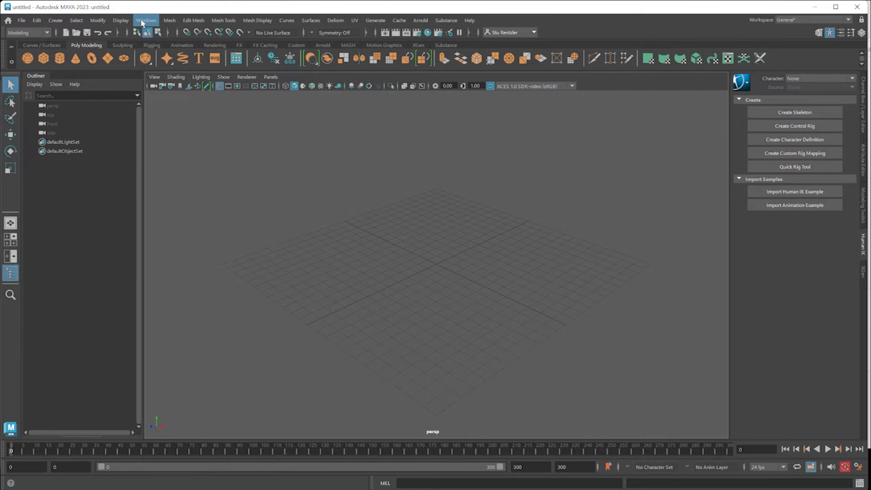
Create a HumanIK skeleton and pose it by dragging the left wrist, left ankle and chest effectors
{"action": "left_click", "coordinate": [145, 20]}
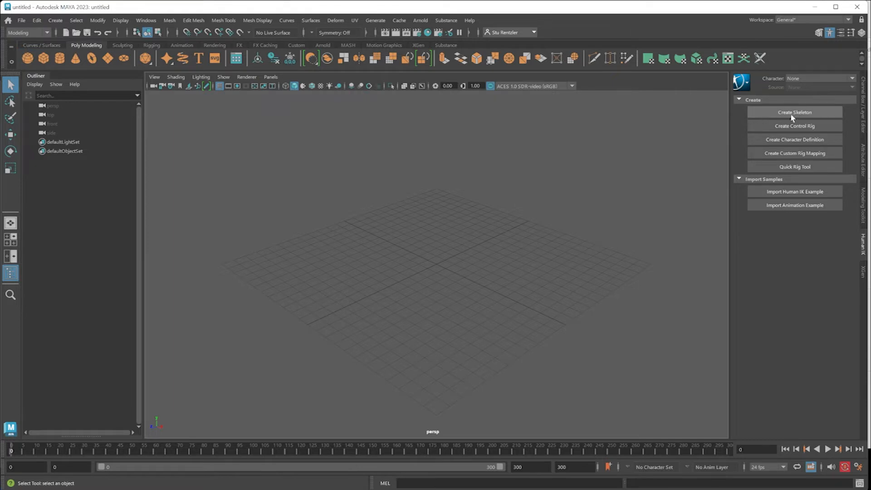
{"action": "left_click", "coordinate": [795, 112]}
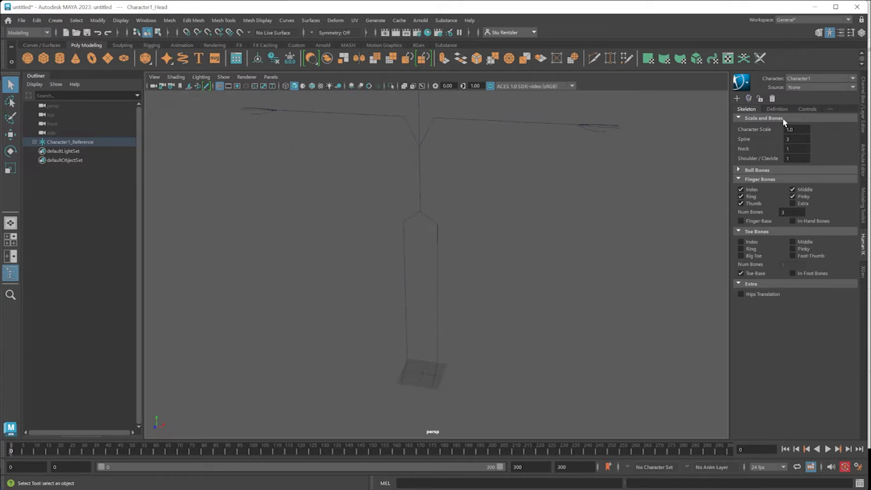
{"action": "mouse_move", "coordinate": [459, 196]}
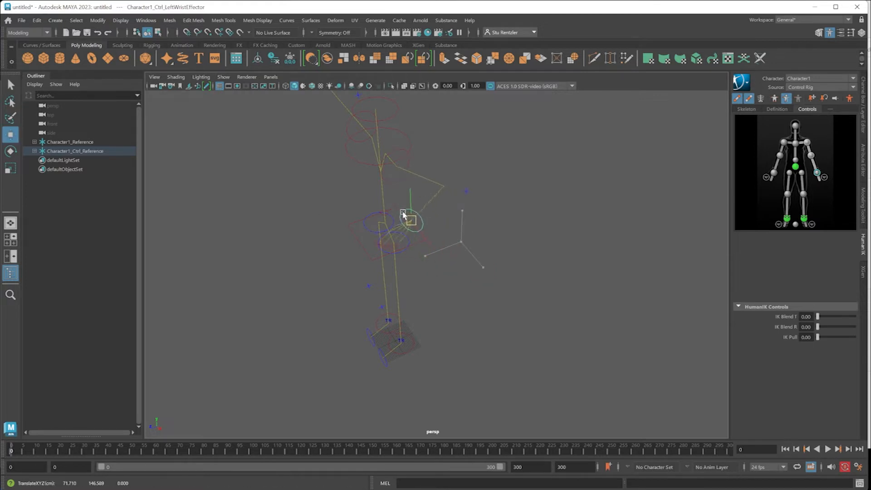
{"action": "left_click_drag", "start_coordinate": [408, 217], "coordinate": [370, 256]}
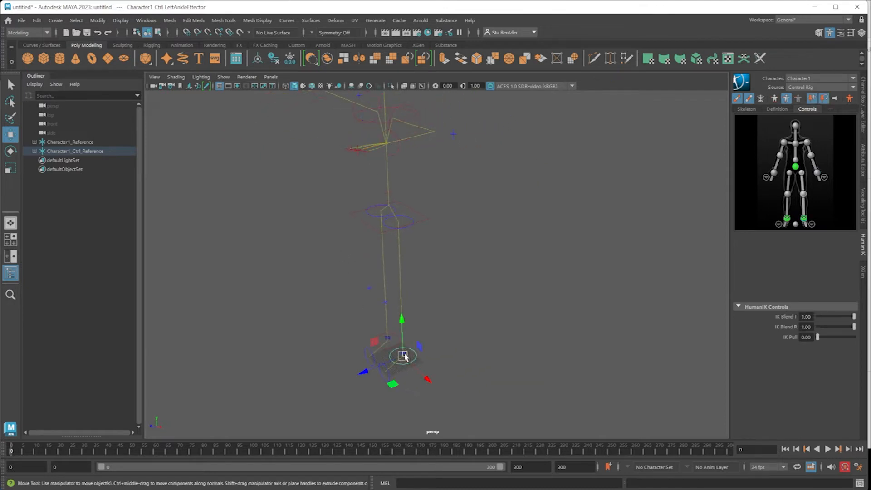
{"action": "left_click_drag", "start_coordinate": [403, 355], "coordinate": [402, 350]}
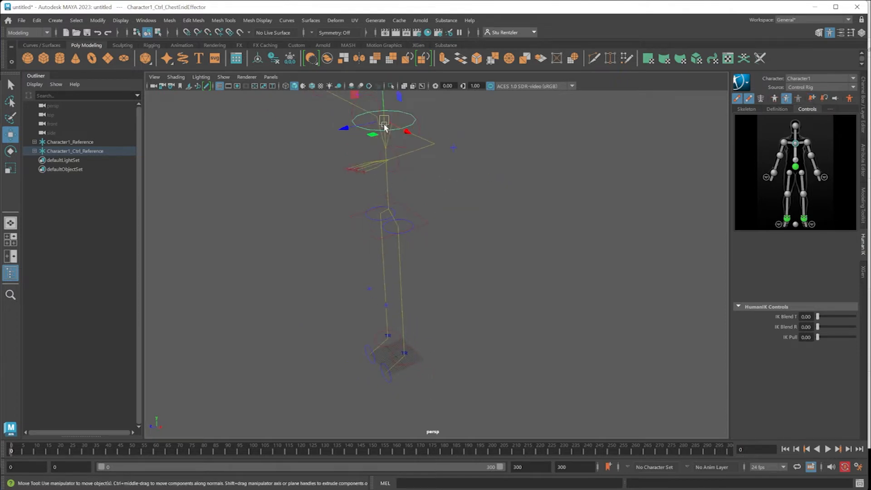
{"action": "left_click_drag", "start_coordinate": [383, 122], "coordinate": [360, 130]}
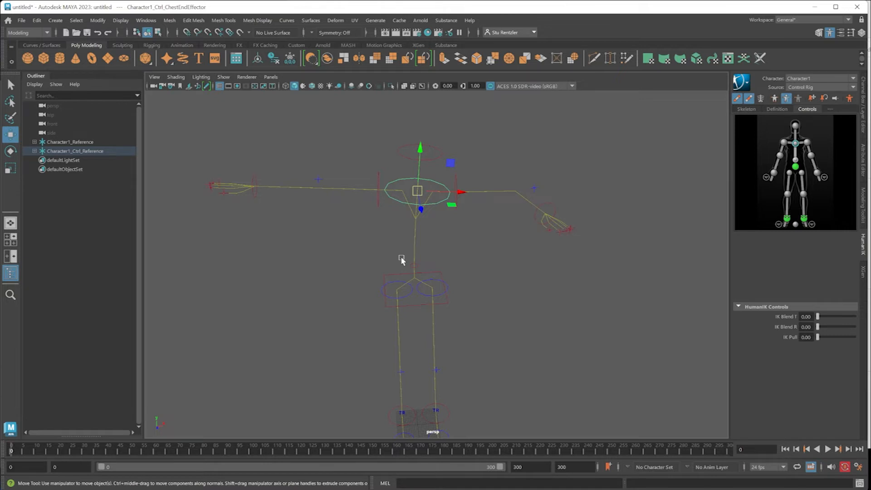
Start a new scene, bring in character5b.fbx, enable X-Ray Joints and orbit around the character
{"action": "left_click", "coordinate": [22, 20]}
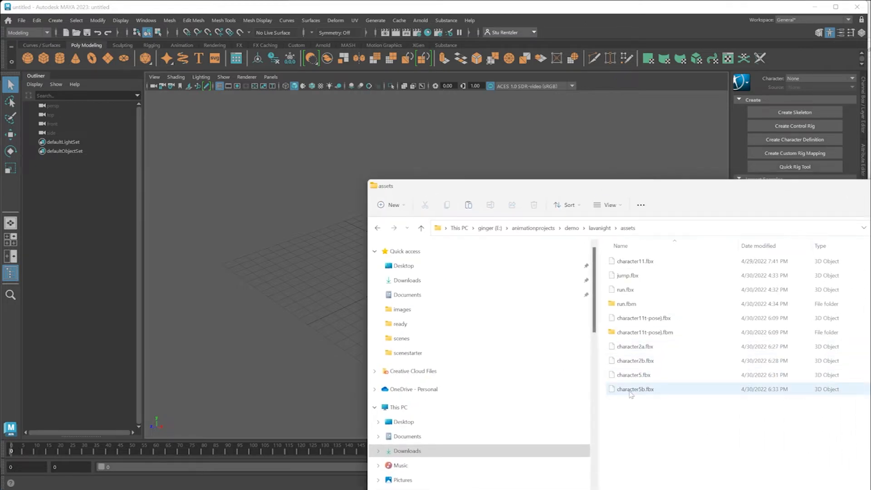
{"action": "double_click", "coordinate": [635, 389]}
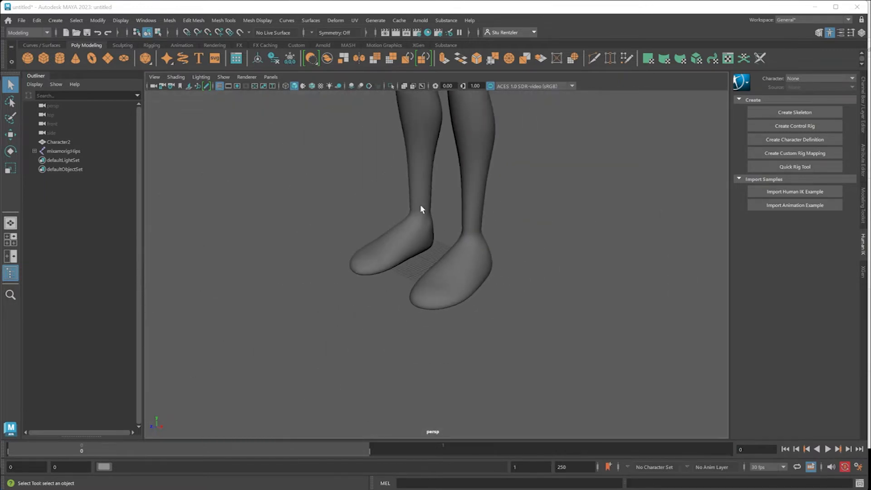
{"action": "scroll", "scroll_direction": "down", "scroll_amount": 3}
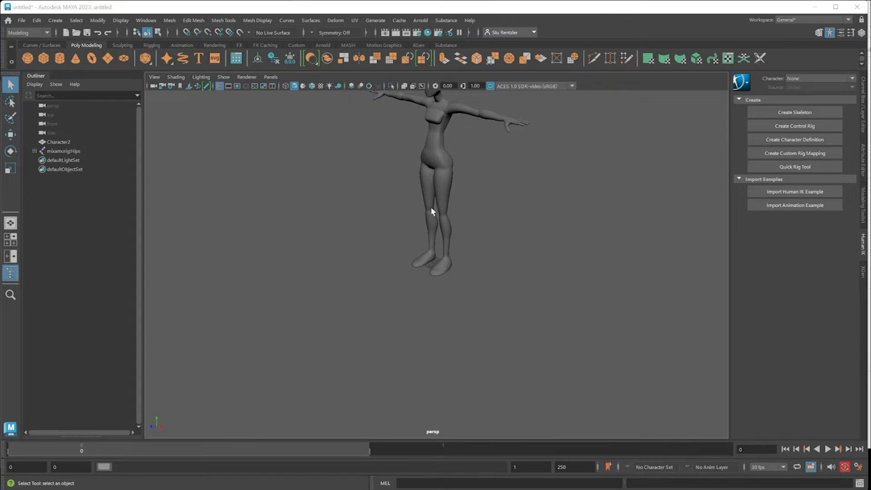
{"action": "left_click", "coordinate": [175, 76]}
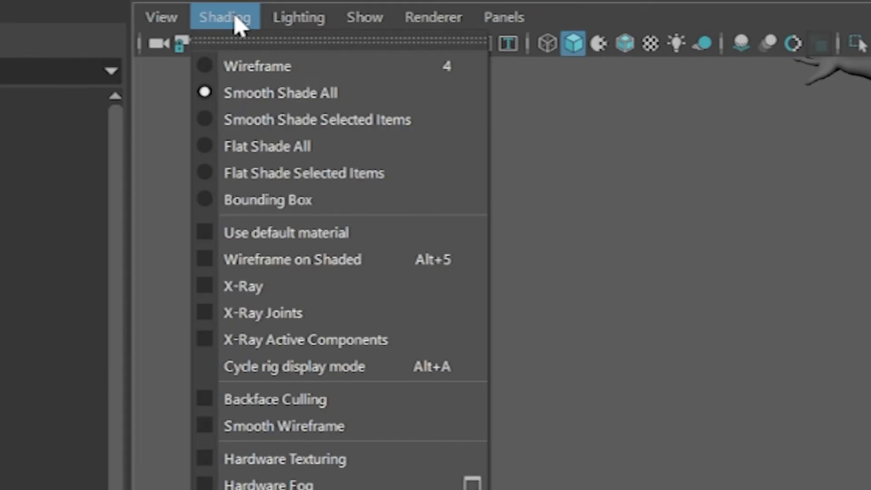
{"action": "mouse_move", "coordinate": [272, 339]}
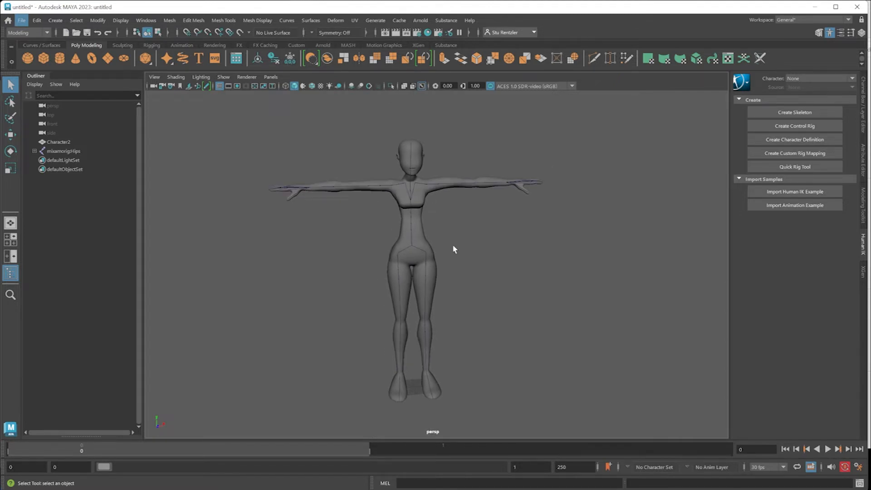
{"action": "left_click_drag", "start_coordinate": [453, 248], "coordinate": [386, 259]}
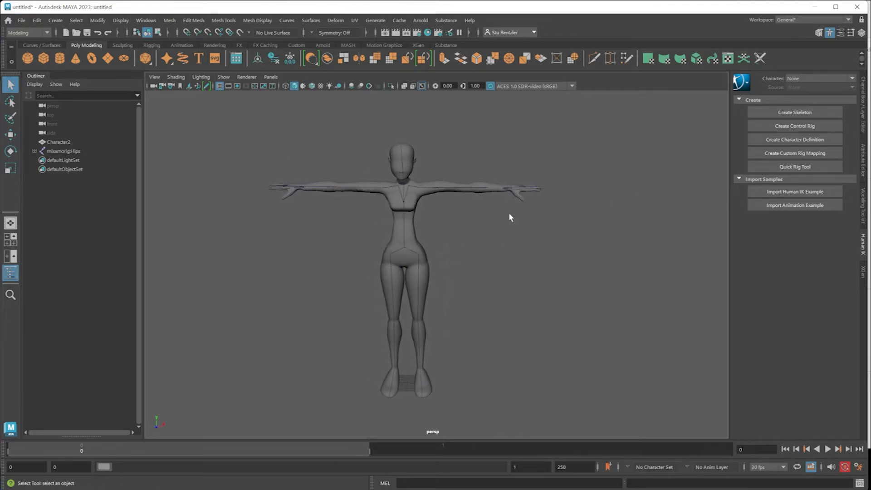
{"action": "mouse_move", "coordinate": [425, 240]}
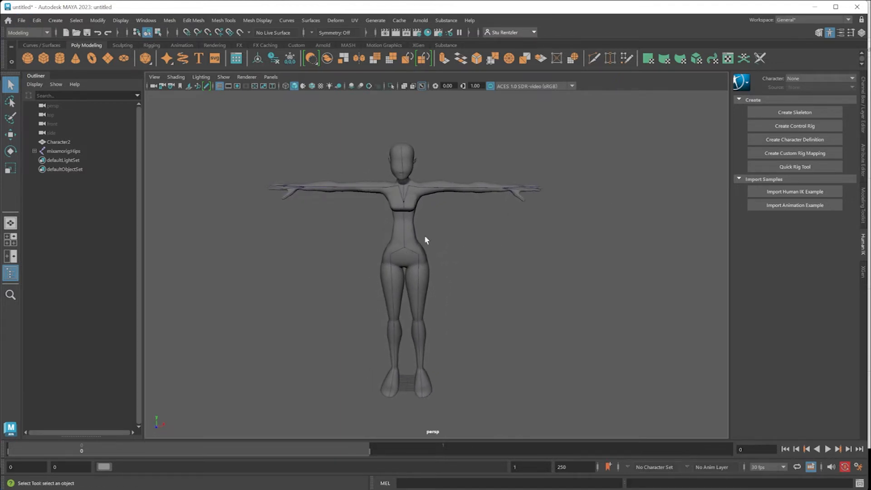
Inspect the mixamorig:Hips hierarchy in the Outliner and test-rotate the right forearm joint
{"action": "left_click", "coordinate": [62, 152]}
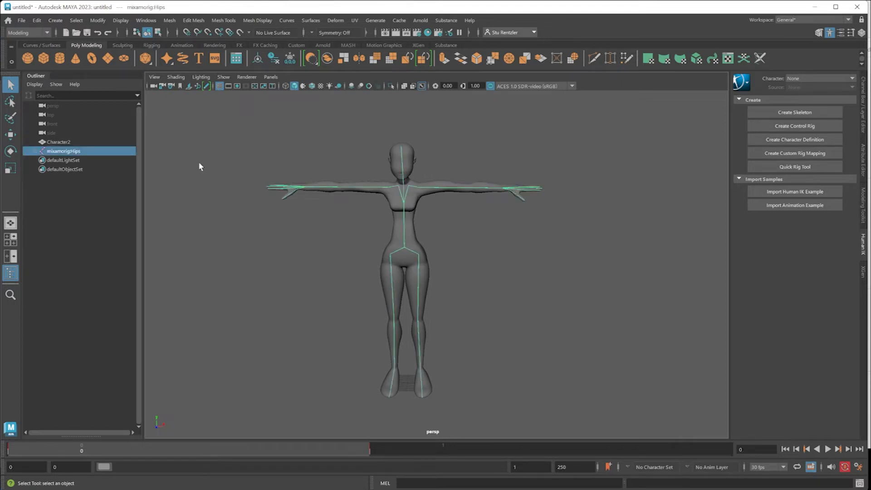
{"action": "mouse_move", "coordinate": [41, 152]}
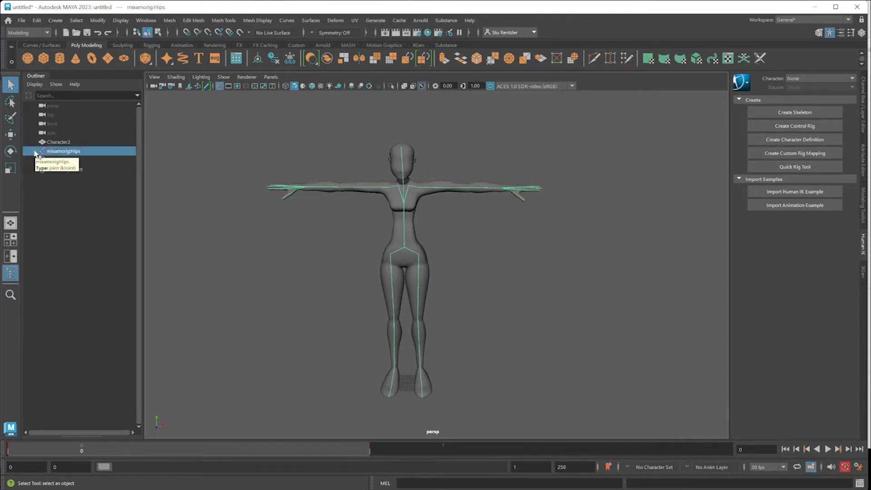
{"action": "left_click", "coordinate": [36, 151]}
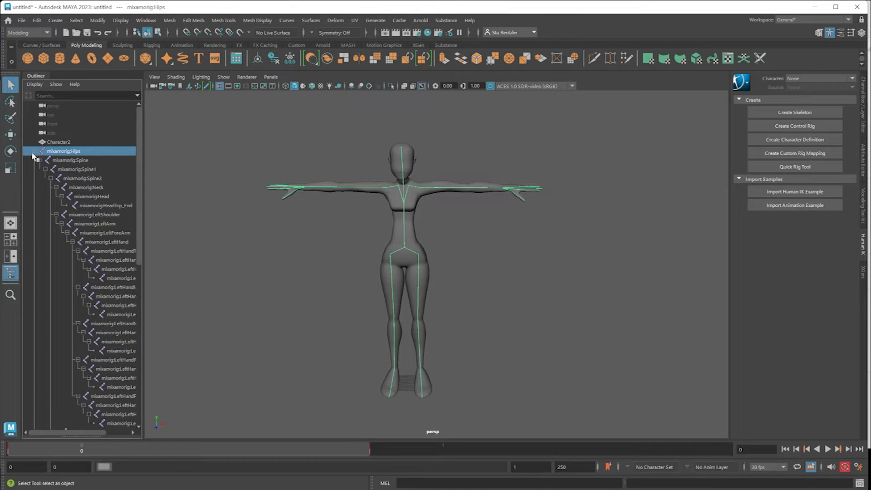
{"action": "left_click", "coordinate": [35, 151]}
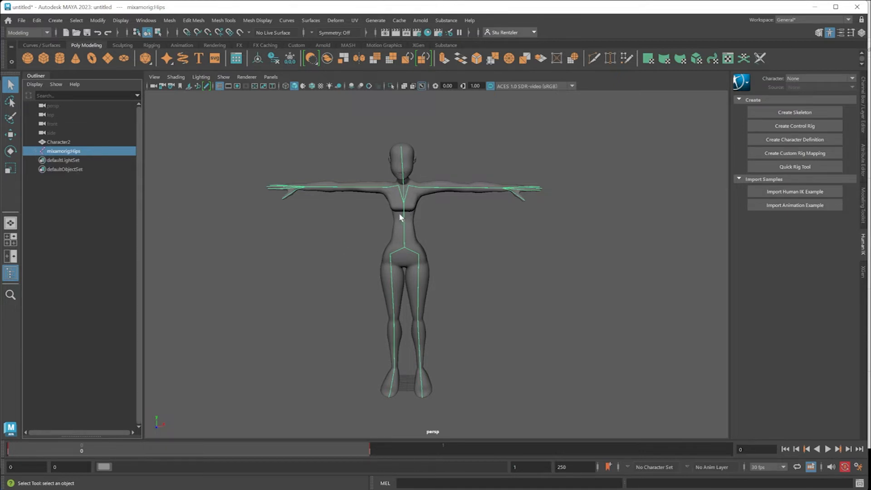
{"action": "mouse_move", "coordinate": [373, 189]}
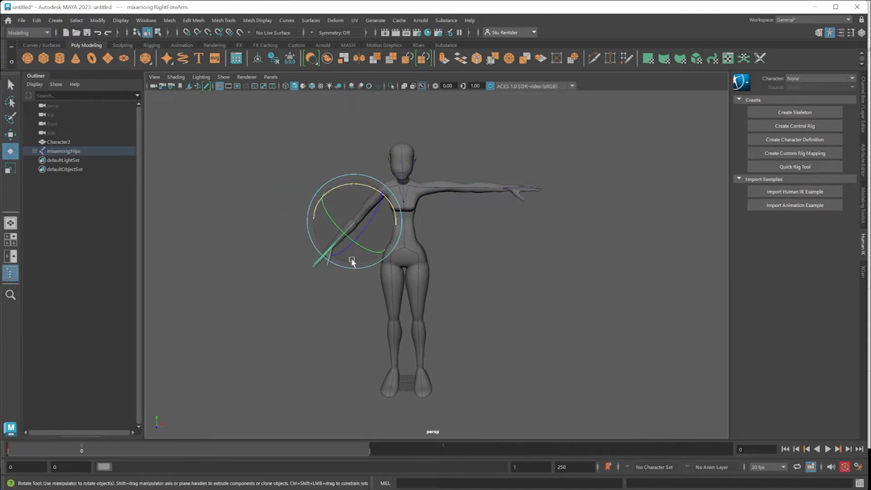
{"action": "left_click_drag", "start_coordinate": [352, 260], "coordinate": [460, 298]}
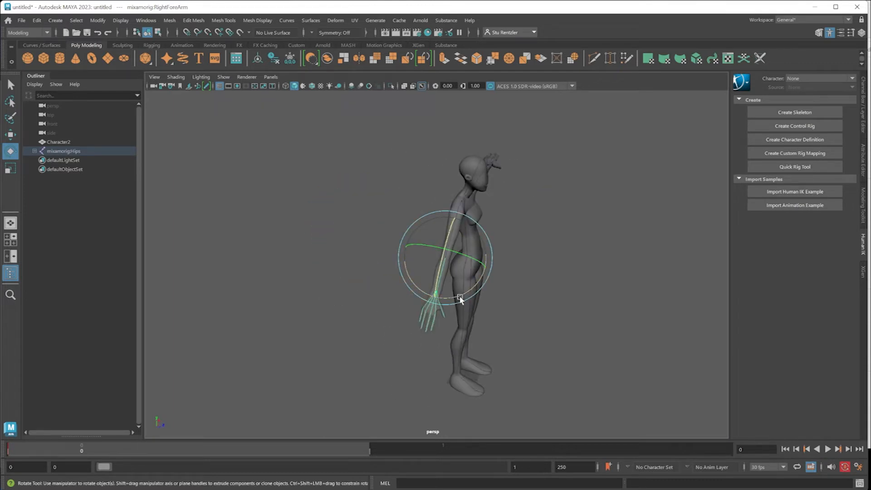
{"action": "left_click_drag", "start_coordinate": [459, 297], "coordinate": [452, 272]}
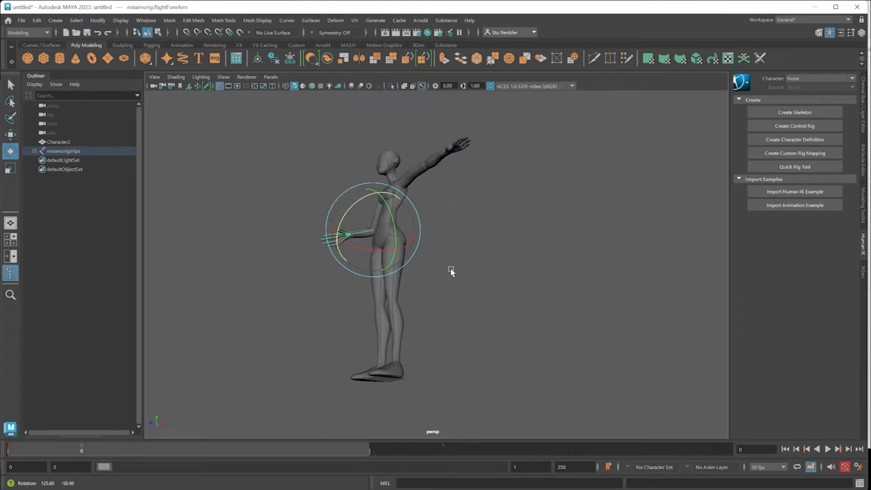
{"action": "left_click_drag", "start_coordinate": [452, 272], "coordinate": [526, 266]}
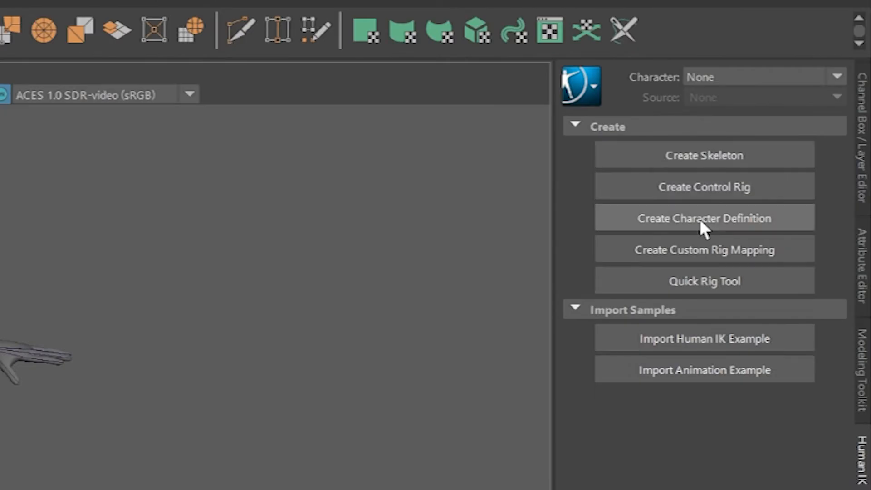
Create a HumanIK character definition named Character1 for the skeleton
{"action": "left_click", "coordinate": [704, 218]}
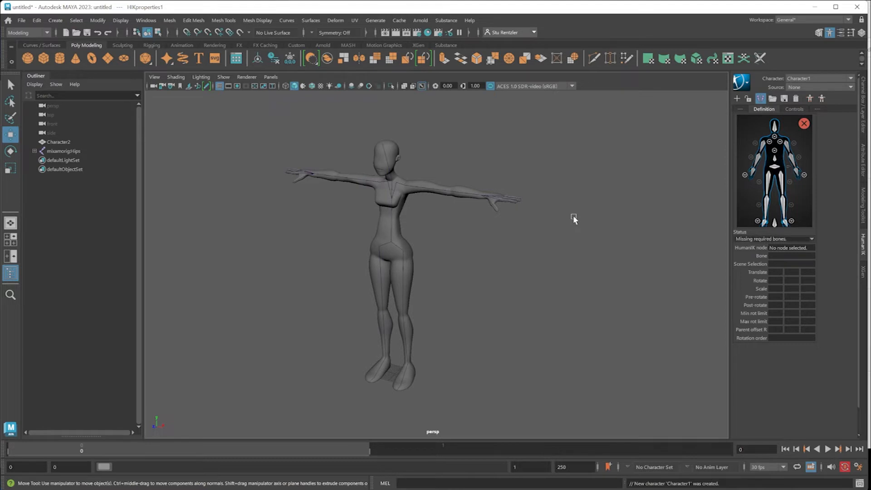
{"action": "mouse_move", "coordinate": [545, 231]}
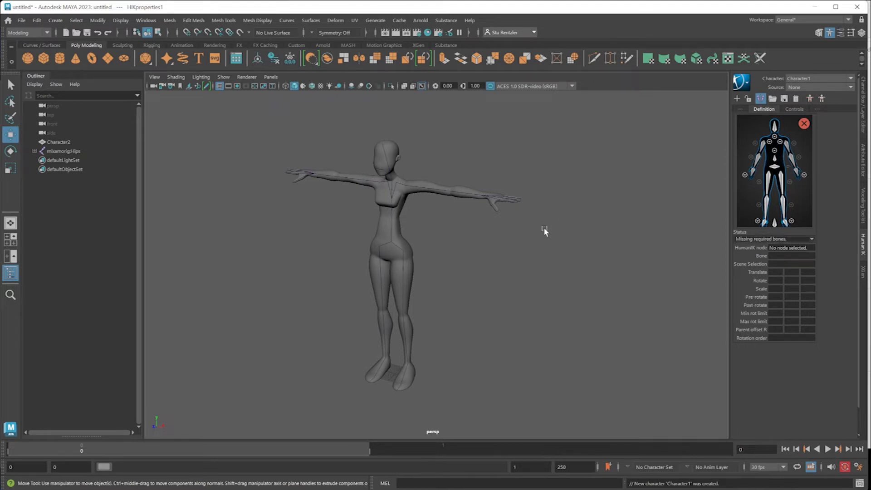
{"action": "mouse_move", "coordinate": [393, 249]}
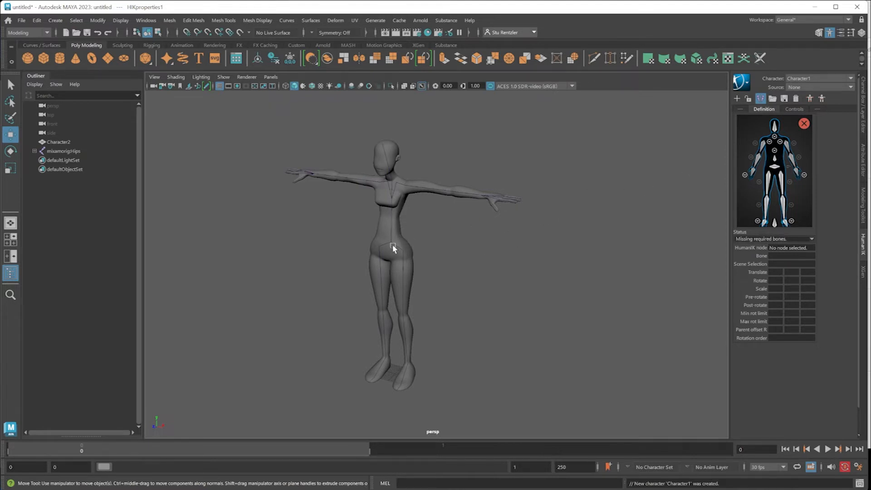
Load the HIK skeleton definition template with prefix 'mixamorig:' onto the hips so characterization is valid
{"action": "left_click", "coordinate": [64, 151]}
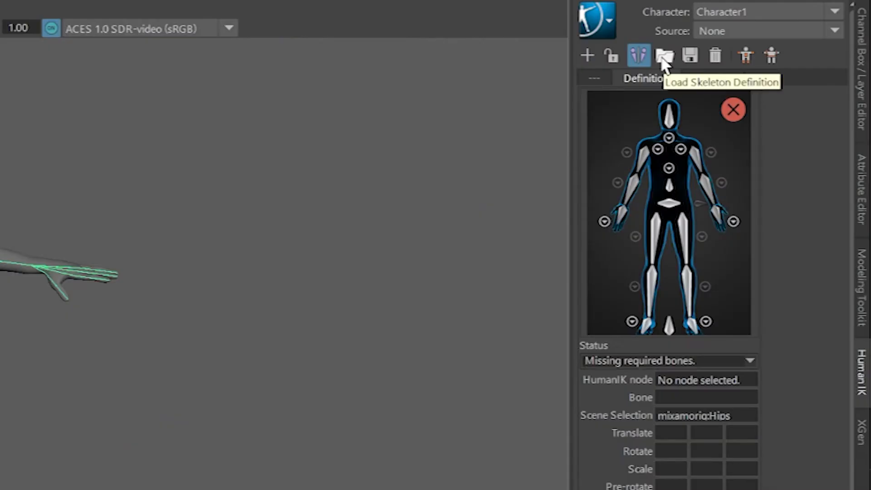
{"action": "left_click", "coordinate": [664, 55]}
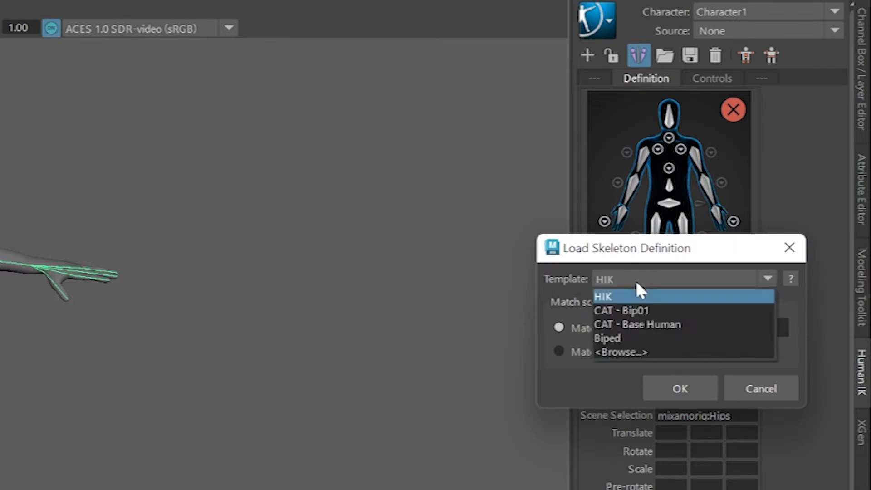
{"action": "left_click", "coordinate": [604, 296]}
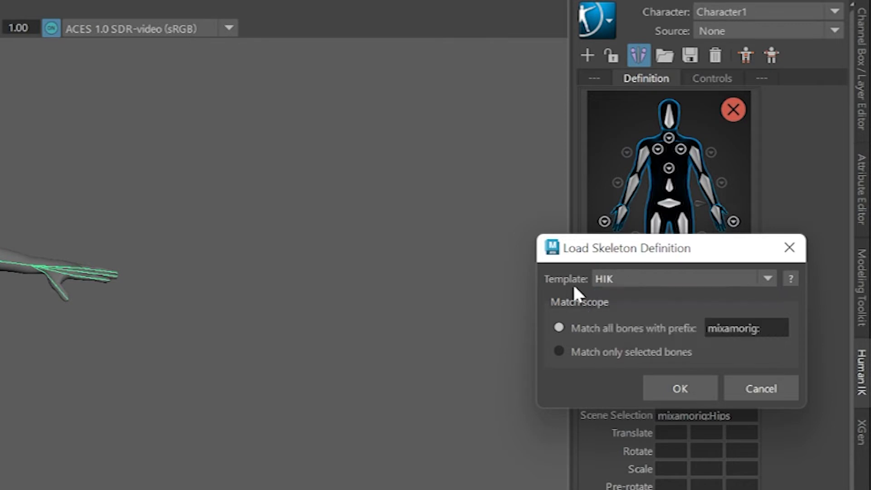
{"action": "left_click", "coordinate": [680, 388]}
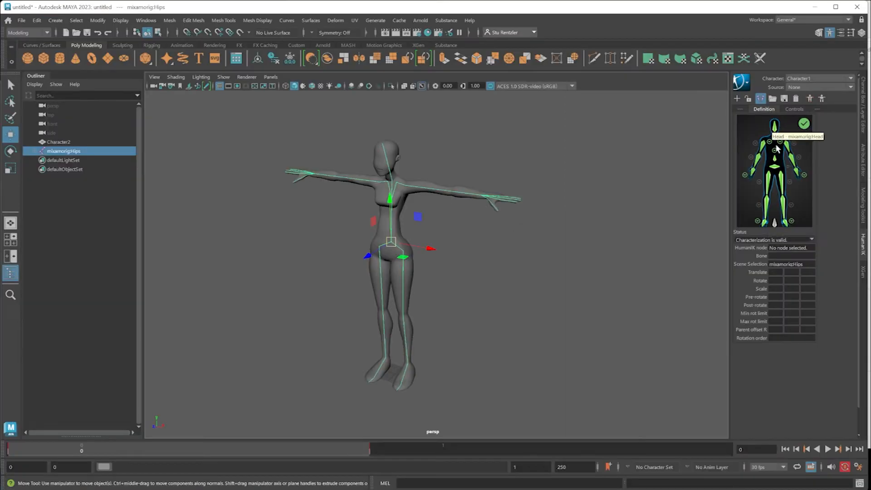
{"action": "mouse_move", "coordinate": [763, 150]}
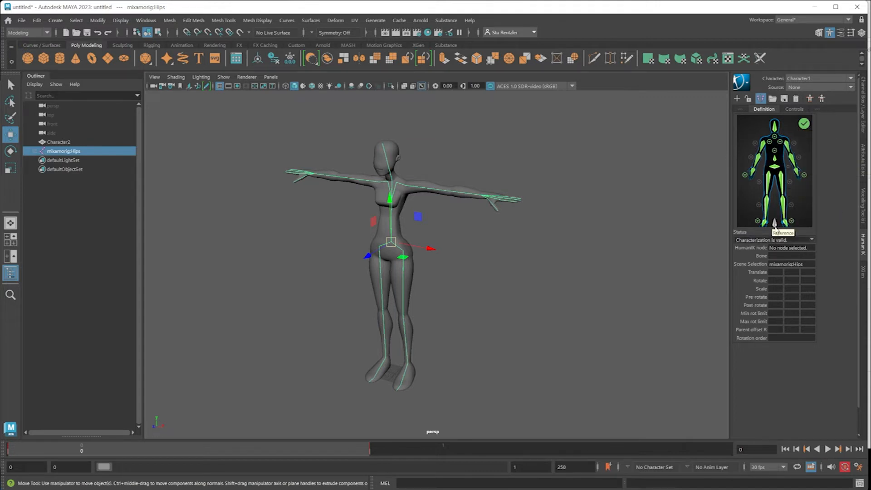
{"action": "mouse_move", "coordinate": [785, 222]}
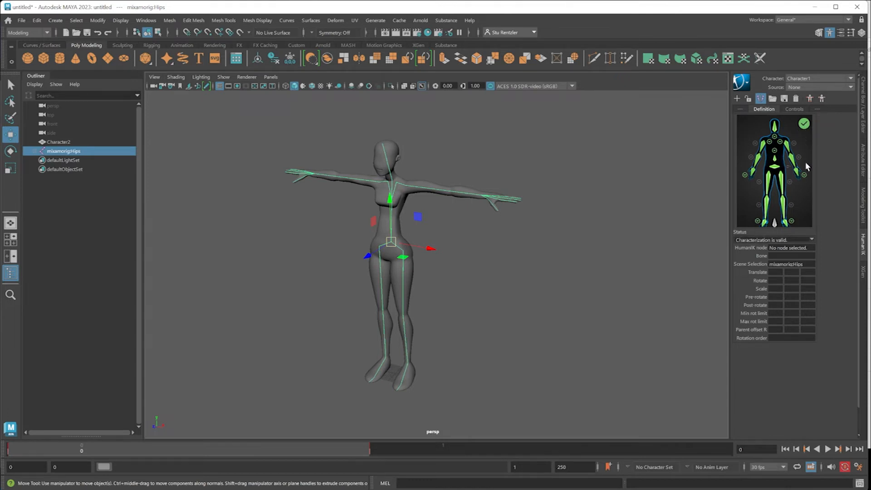
{"action": "mouse_move", "coordinate": [805, 177]}
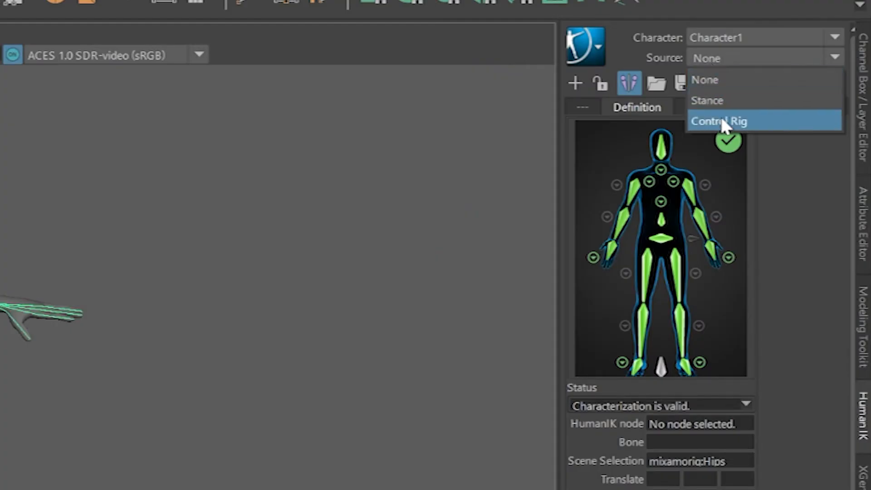
Create a control rig, key the RightWristEffector raised and extended forward, then scrub the timeline to review
{"action": "left_click", "coordinate": [719, 120]}
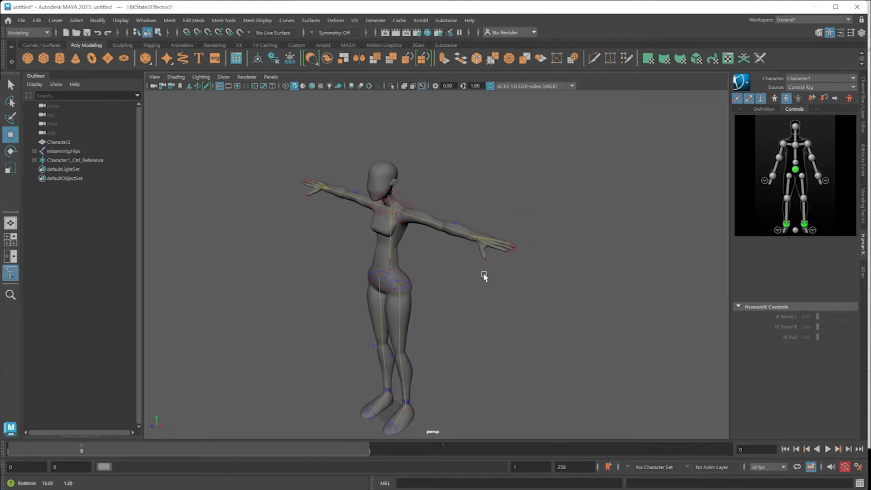
{"action": "left_click", "coordinate": [474, 236]}
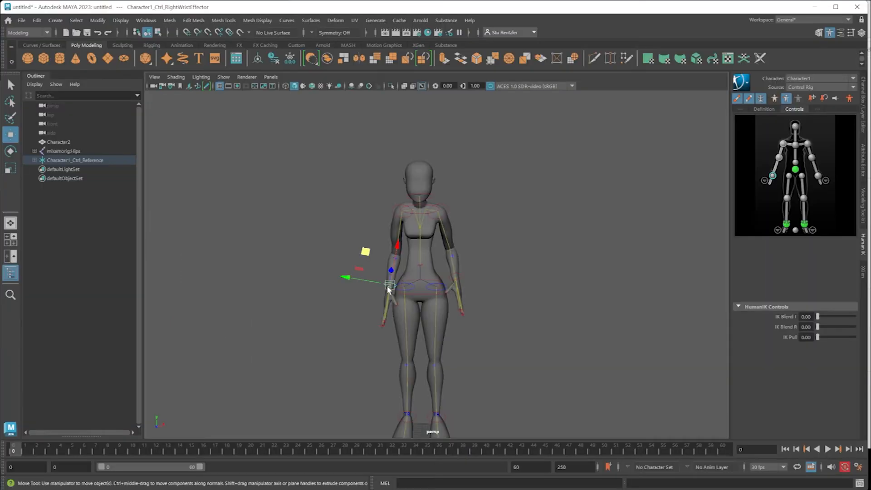
{"action": "left_click", "coordinate": [843, 466]}
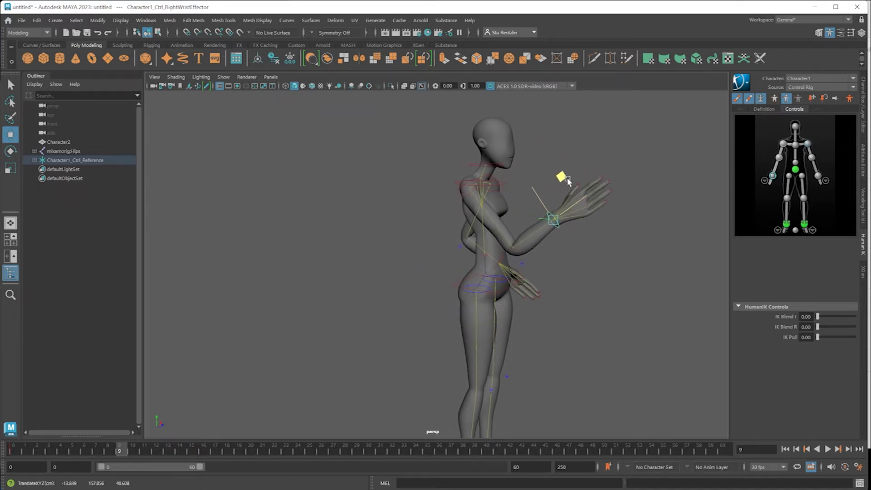
{"action": "left_click_drag", "start_coordinate": [561, 177], "coordinate": [586, 185]}
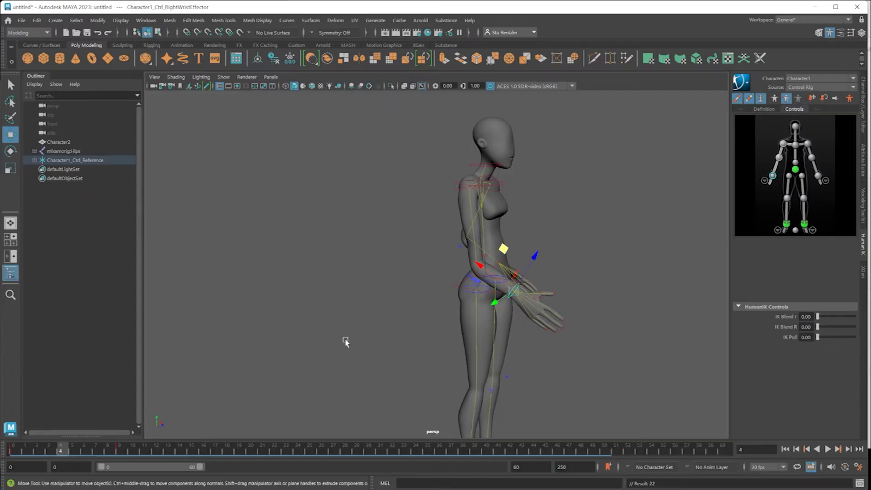
{"action": "left_click_drag", "start_coordinate": [514, 288], "coordinate": [496, 273]}
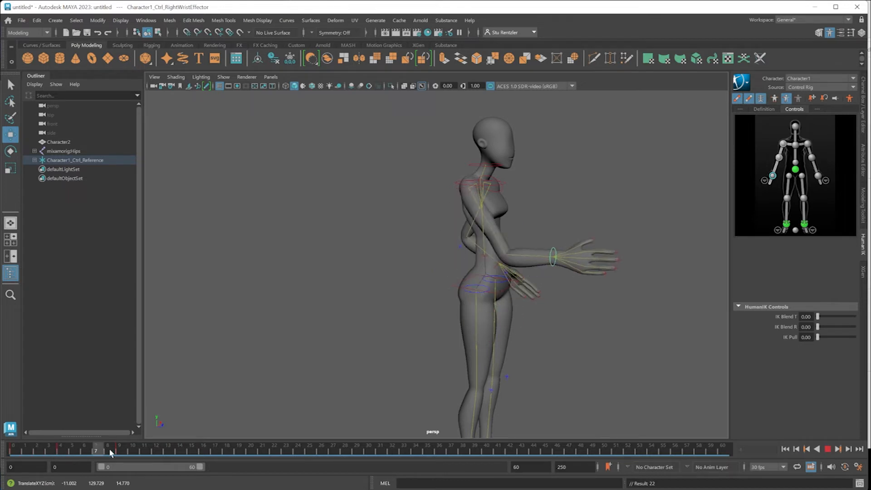
{"action": "left_click_drag", "start_coordinate": [105, 450], "coordinate": [157, 450]}
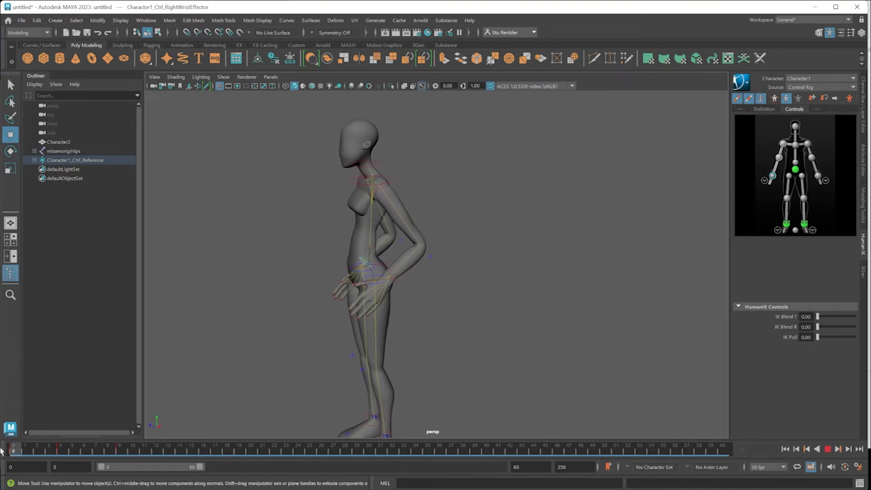
From the first frame, tilt the ChestEndEffector to key the start of a torso bend
{"action": "left_click", "coordinate": [371, 180]}
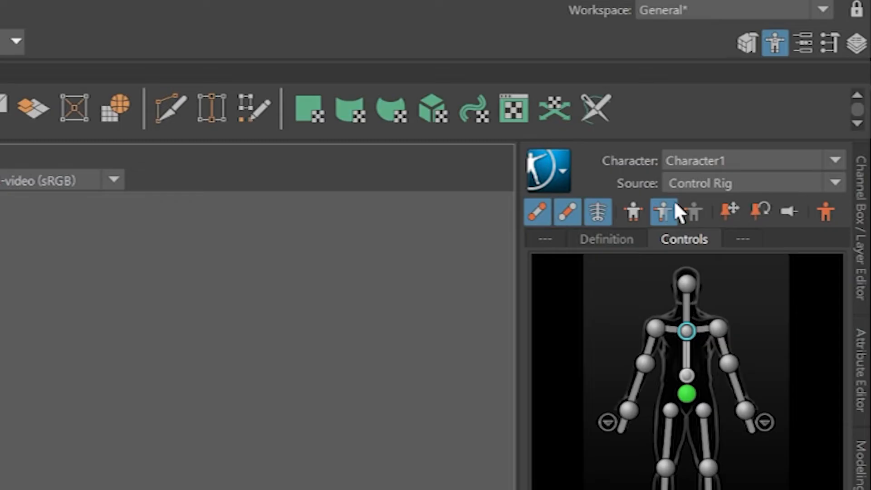
{"action": "mouse_move", "coordinate": [611, 250]}
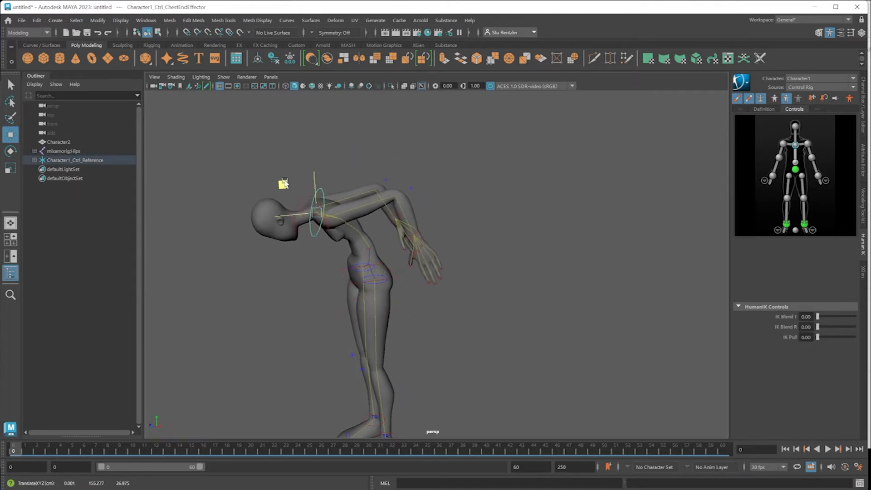
{"action": "left_click_drag", "start_coordinate": [283, 184], "coordinate": [345, 152]}
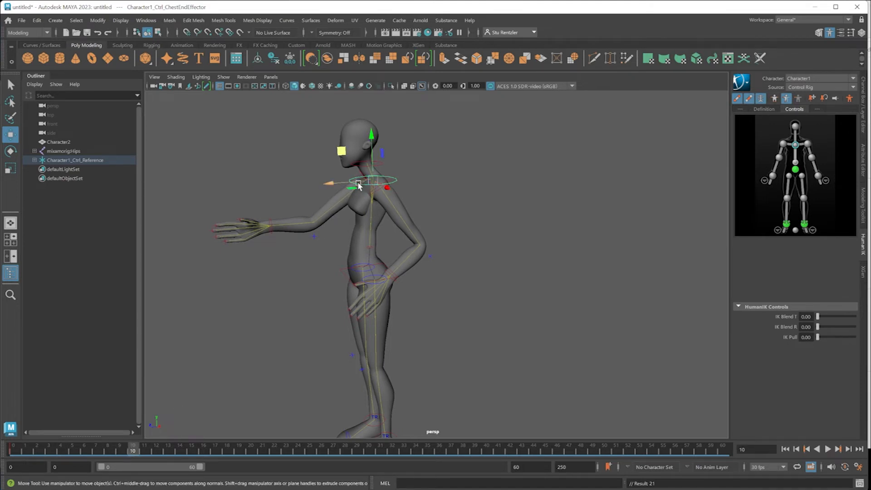
{"action": "left_click_drag", "start_coordinate": [359, 184], "coordinate": [322, 202]}
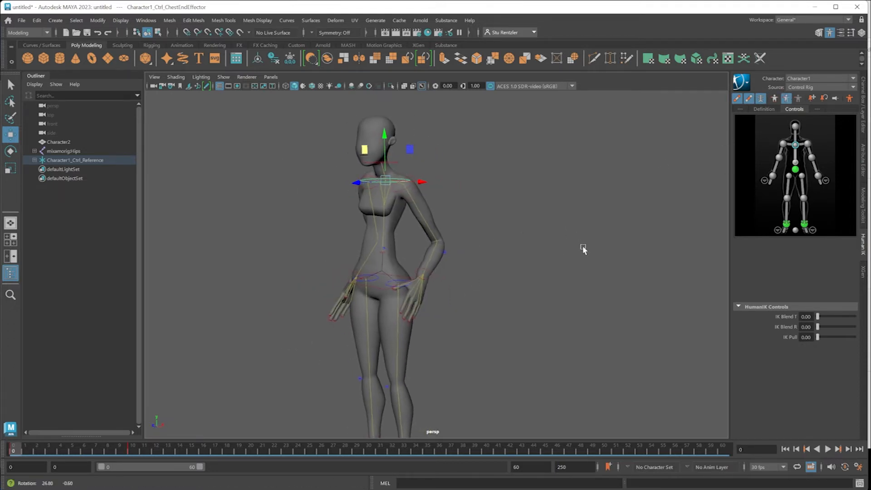
Pull the chest forward and down into a bow, then lift it upright while kneeling
{"action": "left_click_drag", "start_coordinate": [583, 250], "coordinate": [547, 246]}
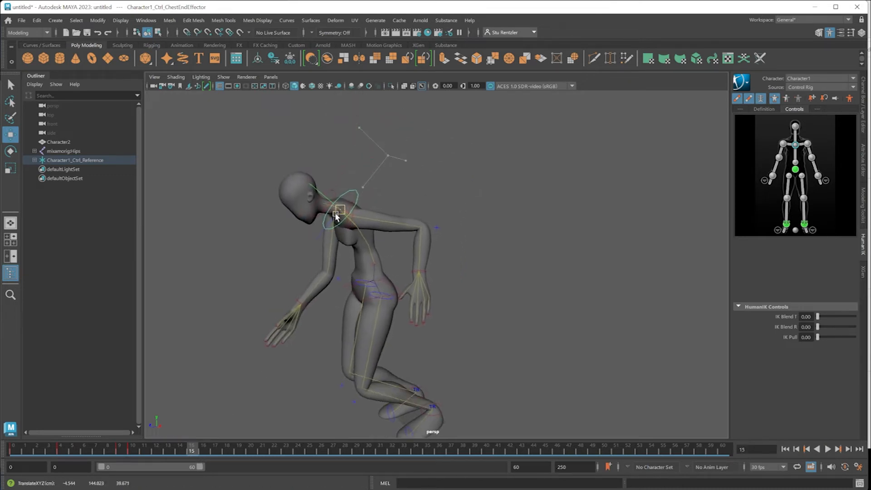
{"action": "left_click_drag", "start_coordinate": [338, 214], "coordinate": [355, 267]}
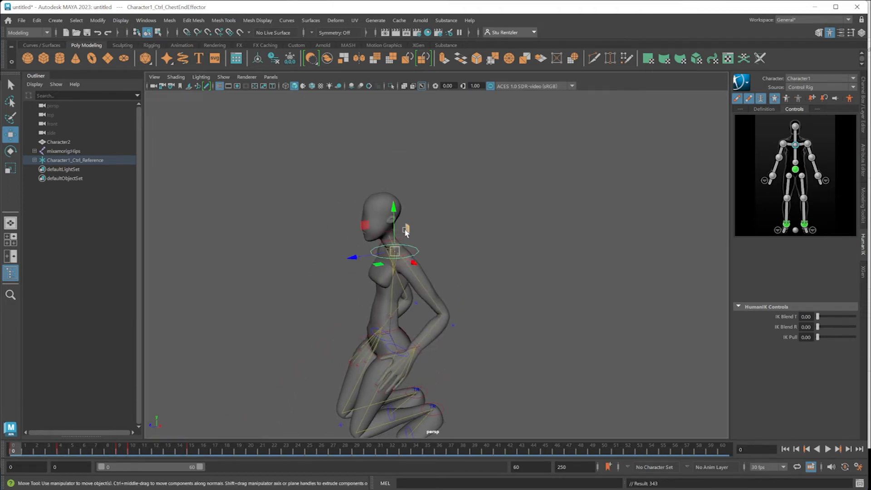
{"action": "left_click_drag", "start_coordinate": [393, 222], "coordinate": [432, 136]}
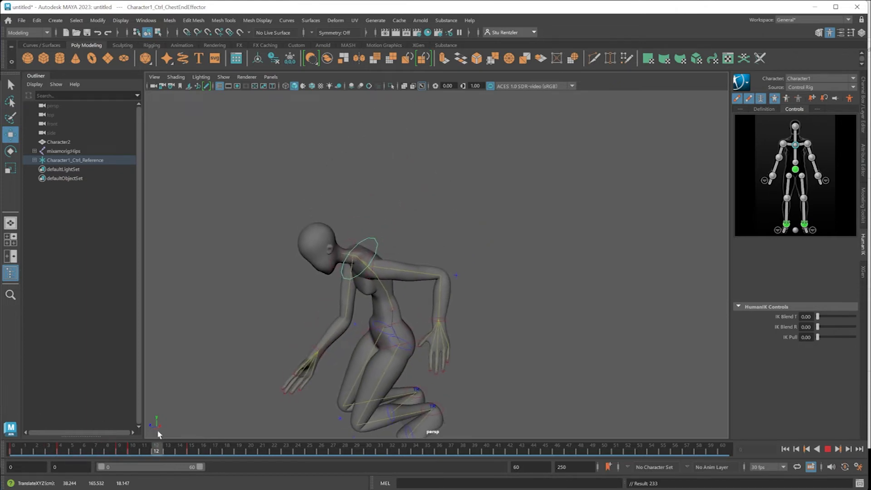
Move the right wrist effector outward from the hip and reselect its control
{"action": "left_click", "coordinate": [144, 444]}
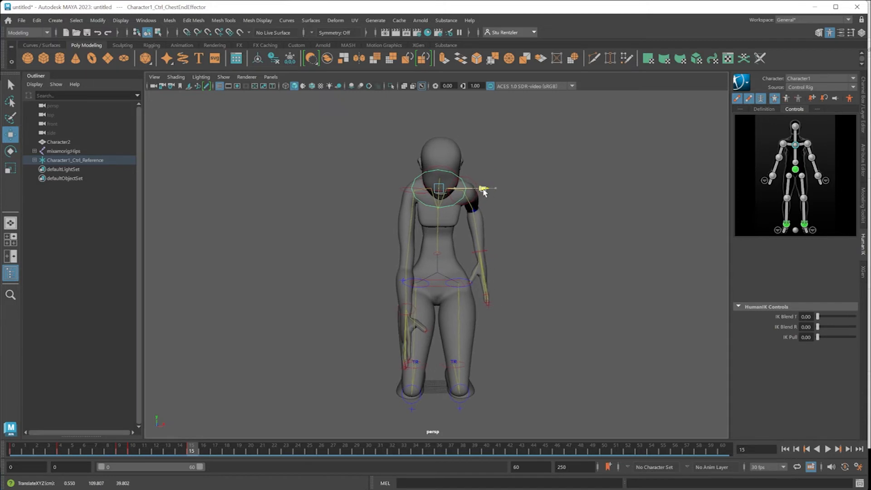
{"action": "left_click", "coordinate": [438, 188]}
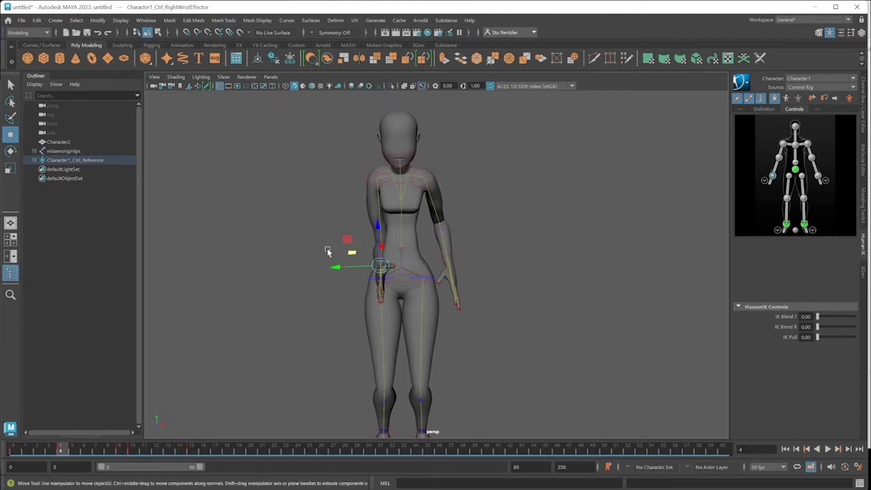
{"action": "left_click_drag", "start_coordinate": [381, 266], "coordinate": [356, 268]}
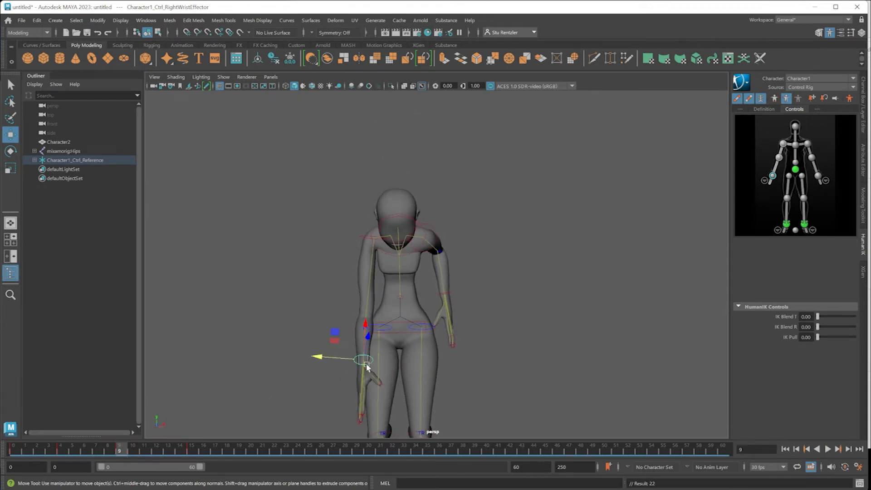
{"action": "left_click", "coordinate": [71, 449]}
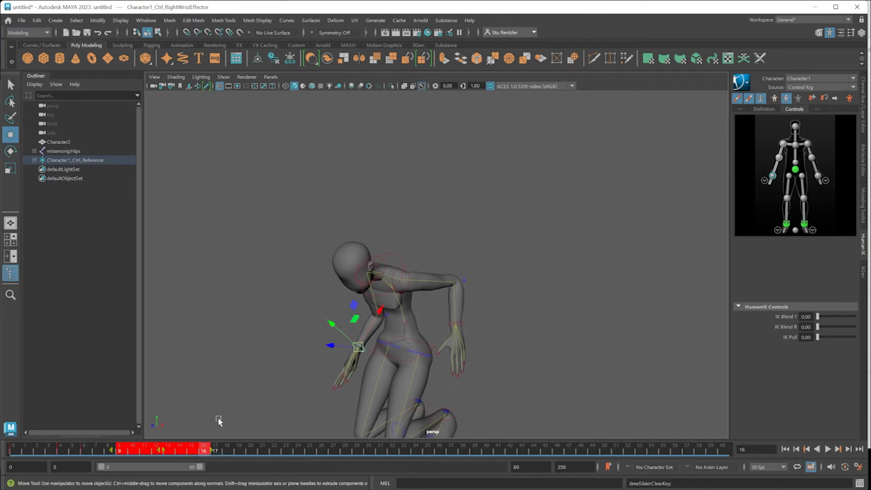
Select frames 9 to 16 and reposition the LeftAnkleEffector from a side view
{"action": "left_click_drag", "start_coordinate": [359, 347], "coordinate": [346, 358]}
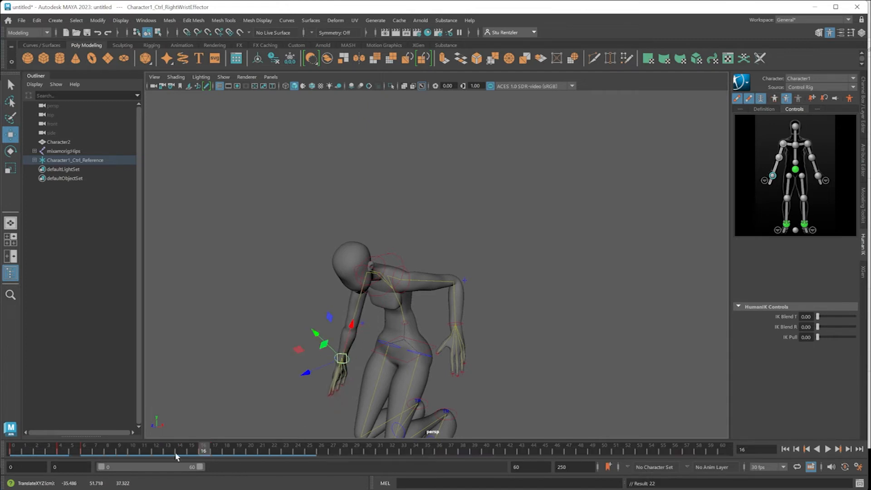
{"action": "left_click", "coordinate": [839, 449]}
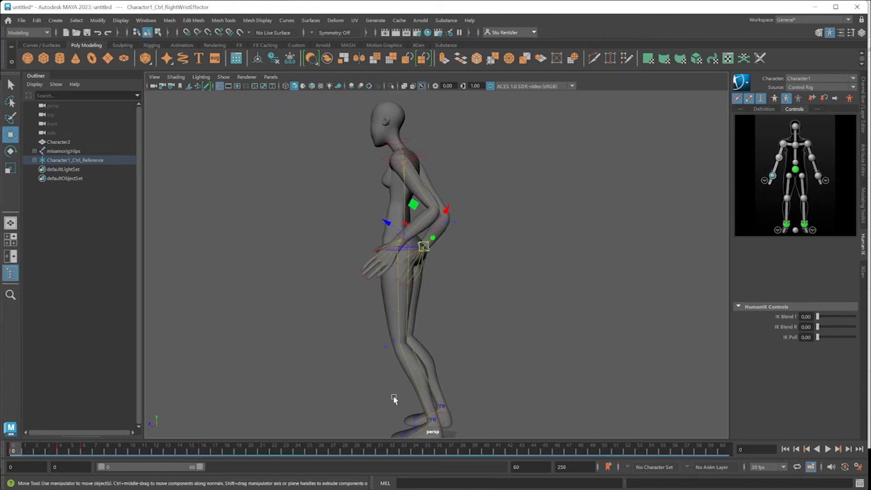
{"action": "left_click_drag", "start_coordinate": [395, 399], "coordinate": [443, 379]}
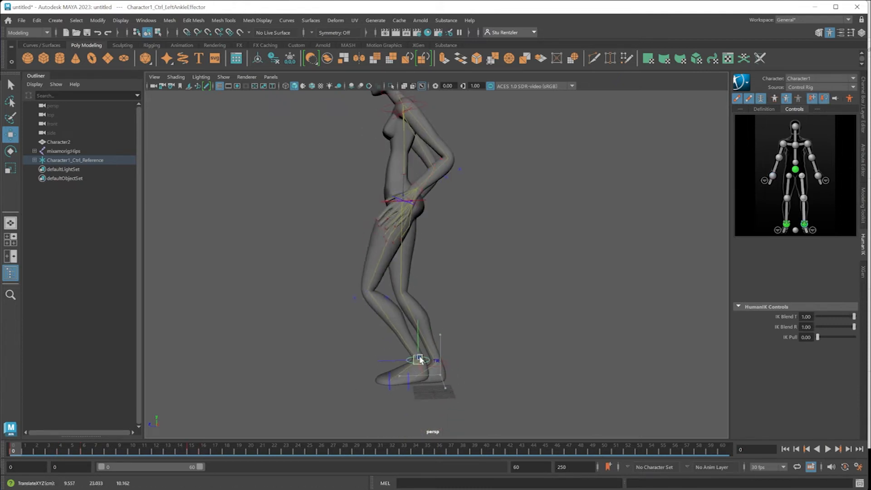
{"action": "left_click_drag", "start_coordinate": [419, 359], "coordinate": [309, 333]}
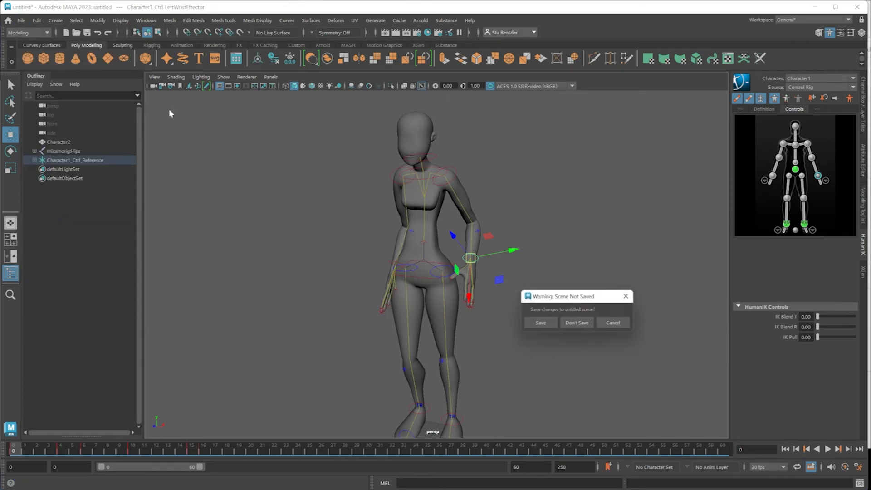
Discard the scene without saving and create a new HumanIK character definition for the T-posed character
{"action": "left_click", "coordinate": [576, 323]}
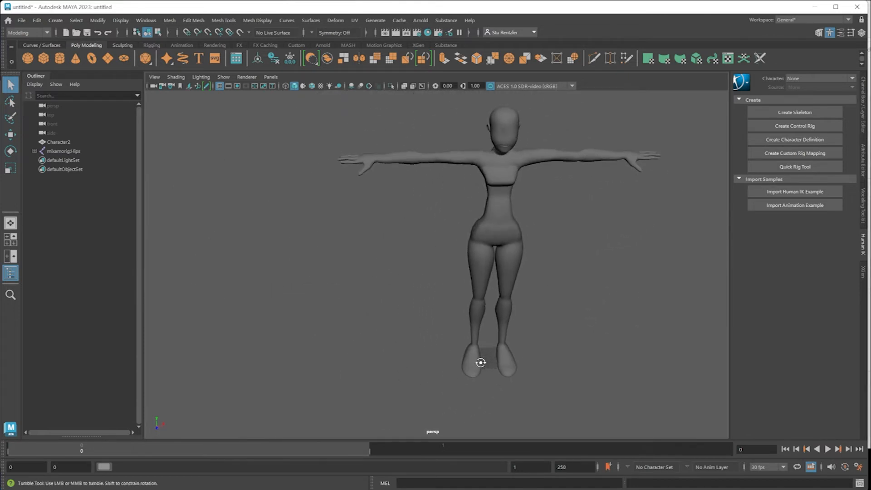
{"action": "left_click", "coordinate": [58, 142]}
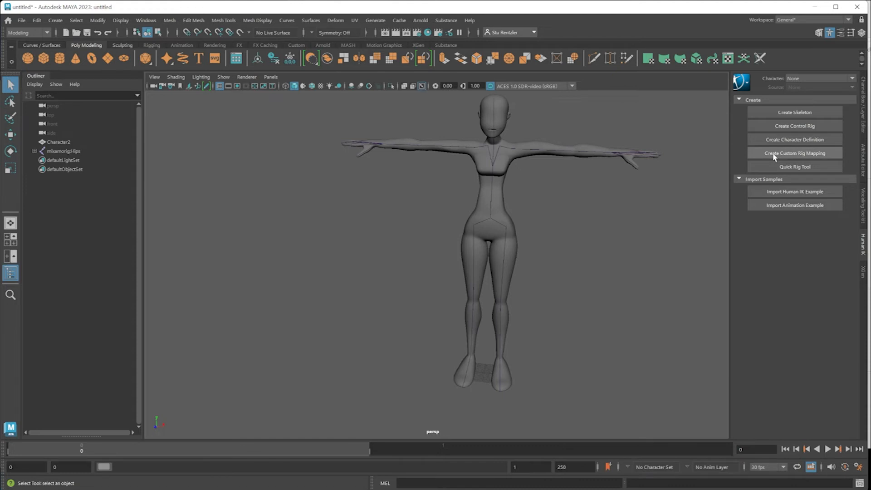
{"action": "mouse_move", "coordinate": [795, 140]}
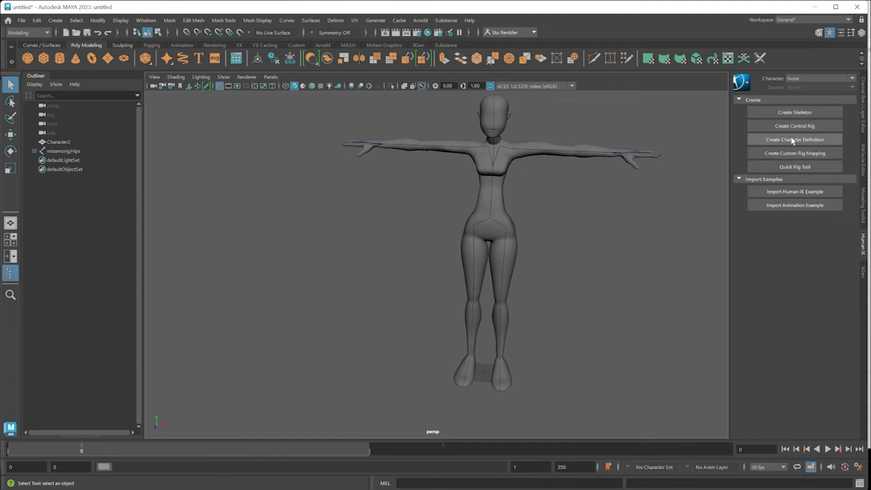
{"action": "left_click", "coordinate": [794, 139]}
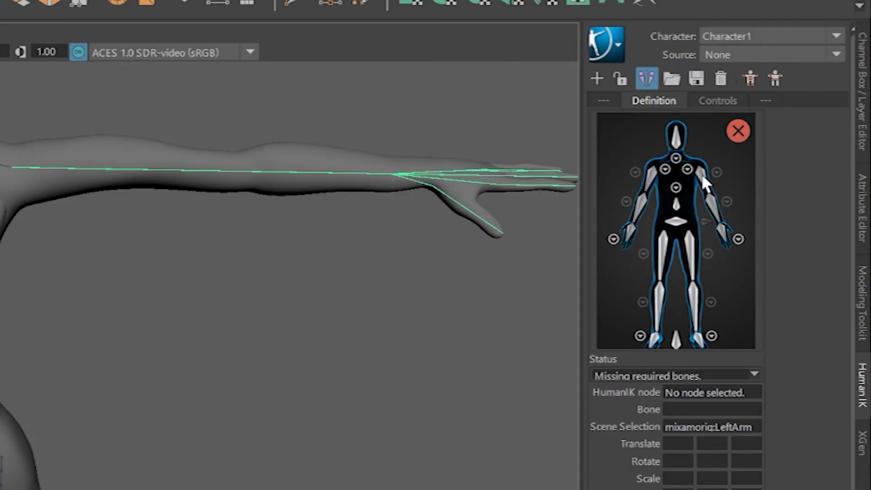
Assign the mixamorig left arm, forearm, hand and index finger joints to their HumanIK slots
{"action": "right_click", "coordinate": [692, 176]}
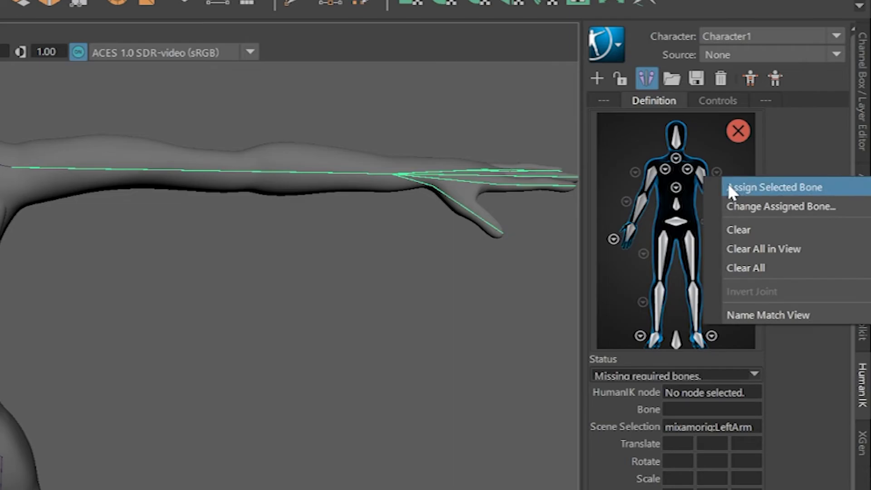
{"action": "left_click", "coordinate": [772, 187]}
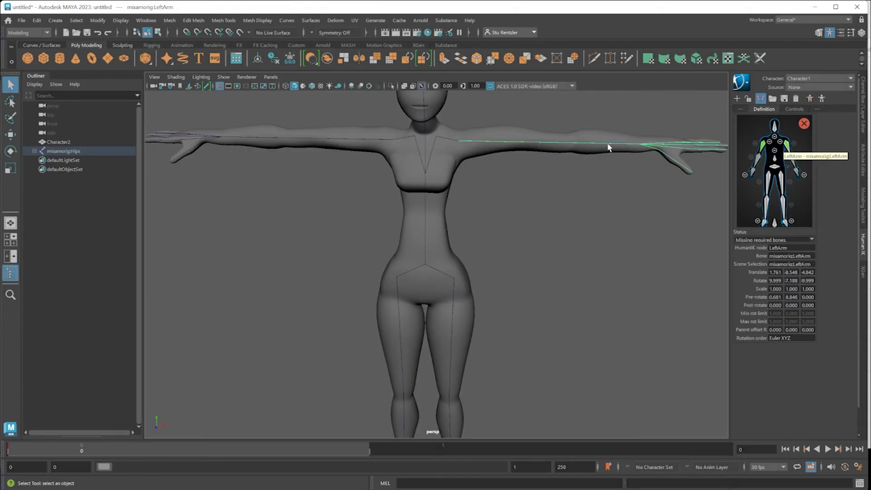
{"action": "right_click", "coordinate": [787, 157]}
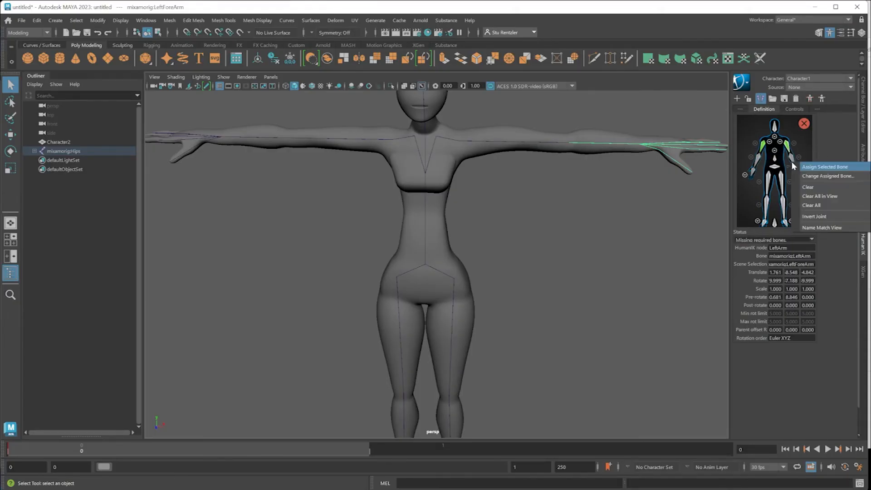
{"action": "left_click", "coordinate": [825, 167]}
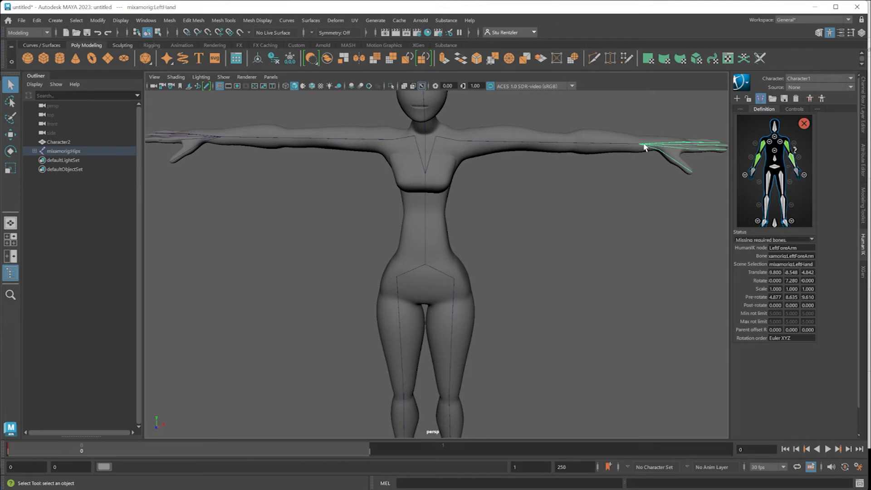
{"action": "left_click", "coordinate": [803, 174]}
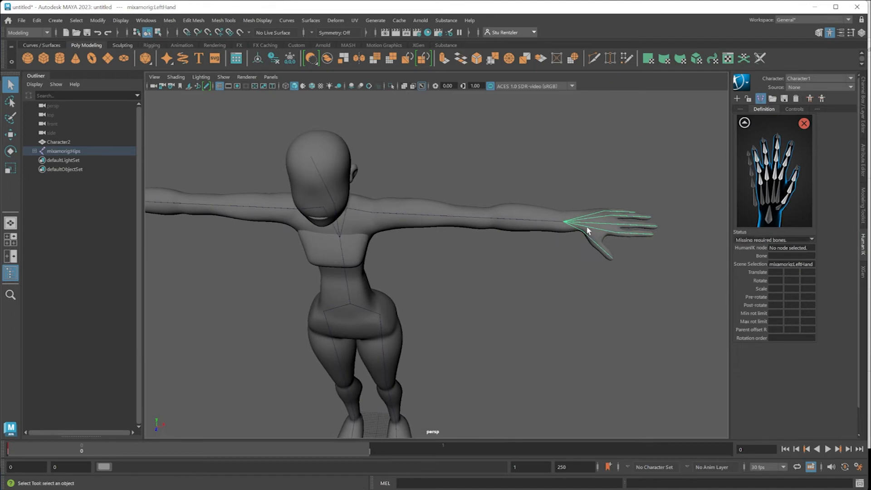
{"action": "left_click", "coordinate": [597, 247]}
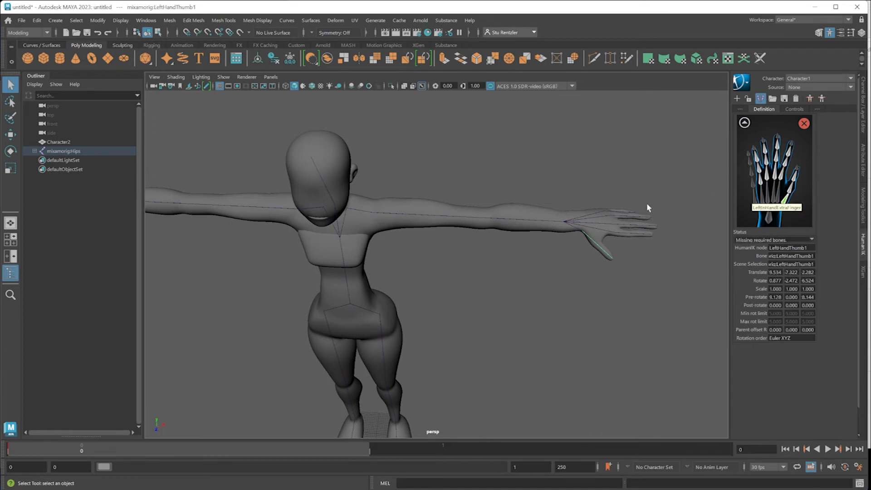
{"action": "left_click", "coordinate": [591, 230]}
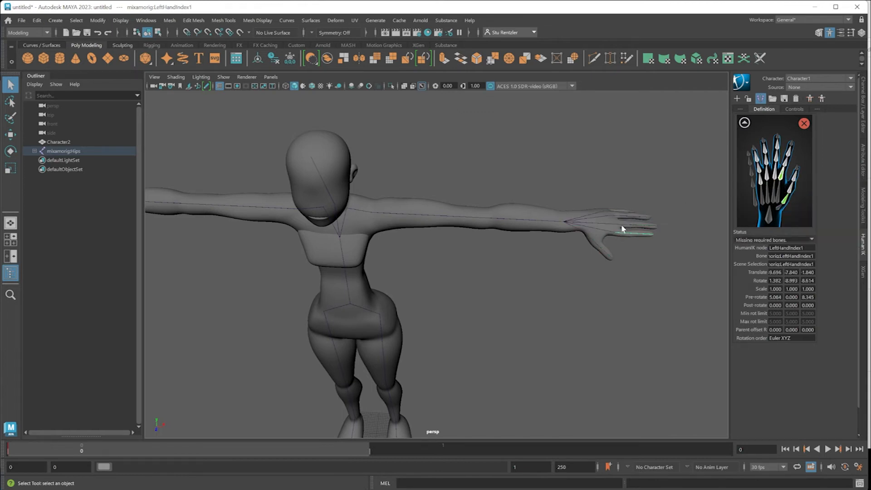
{"action": "right_click", "coordinate": [777, 178]}
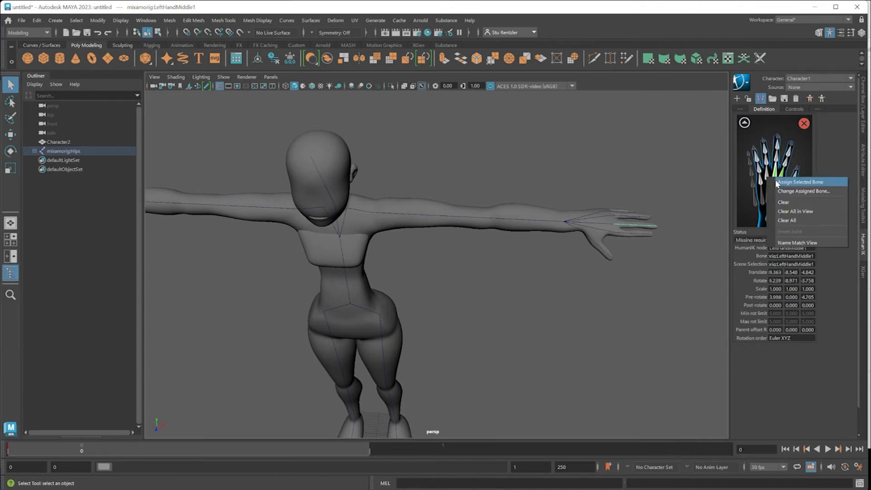
{"action": "left_click", "coordinate": [800, 181]}
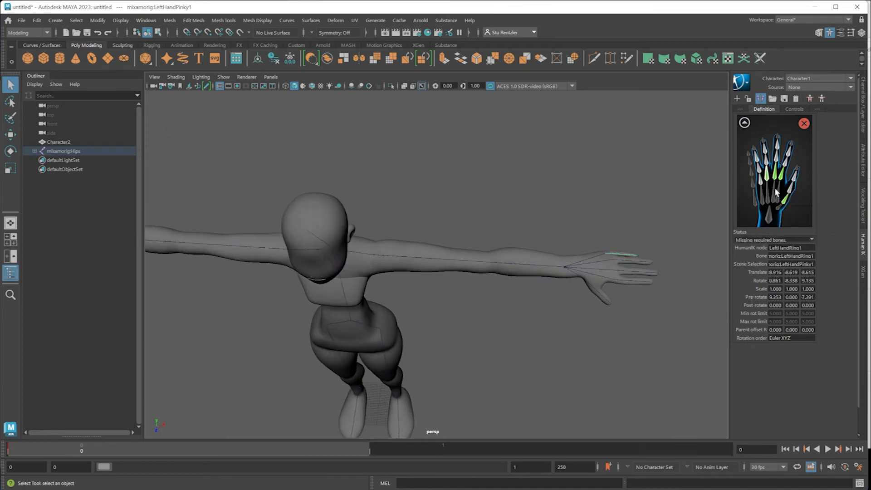
{"action": "mouse_move", "coordinate": [776, 191]}
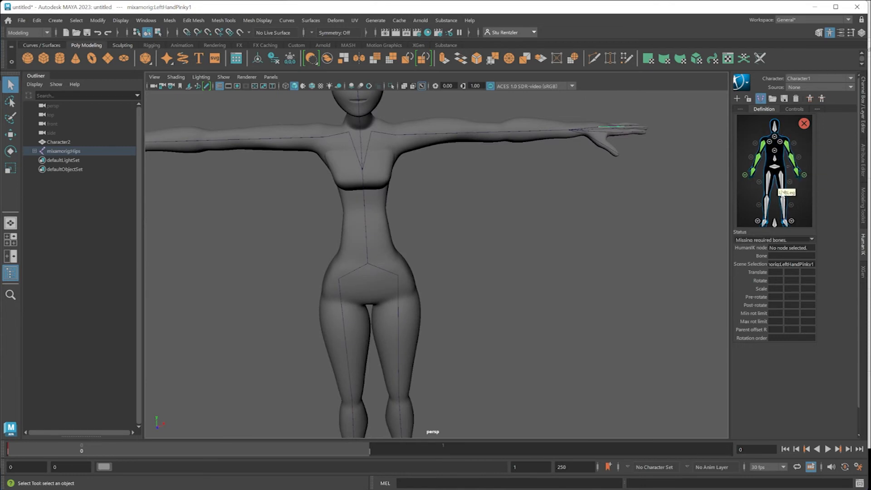
Map the hips root joint and assign the spine joint to the Spine1 slot in the detailed spine view
{"action": "left_click", "coordinate": [64, 150]}
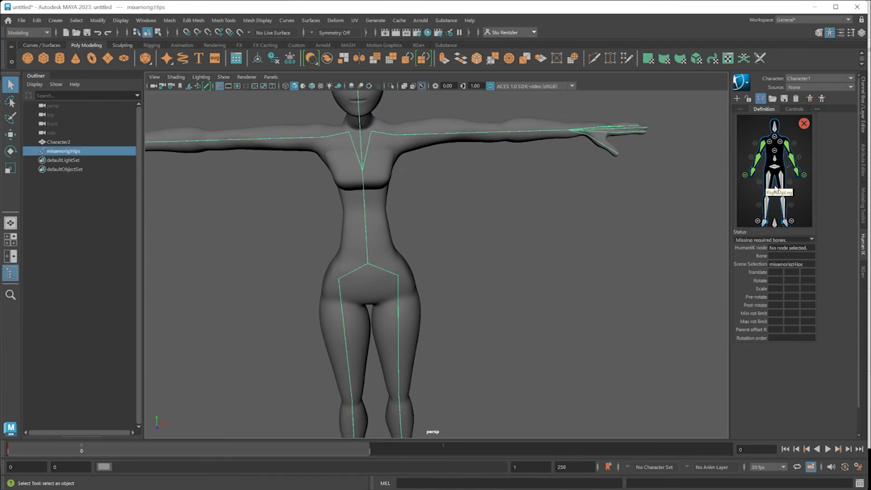
{"action": "left_click", "coordinate": [773, 174]}
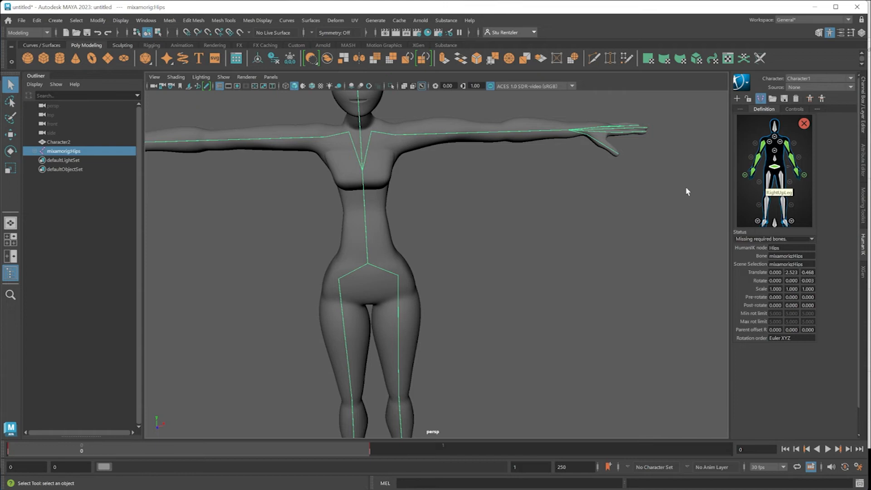
{"action": "left_click", "coordinate": [365, 231]}
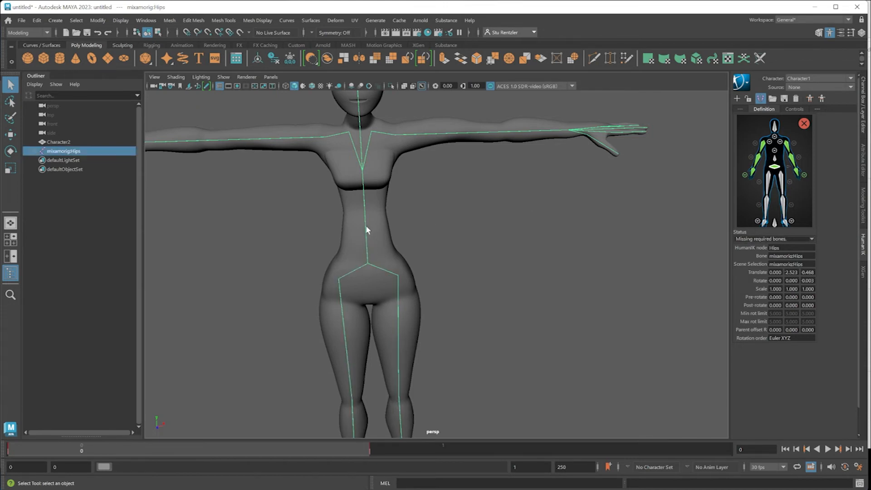
{"action": "right_click", "coordinate": [774, 164]}
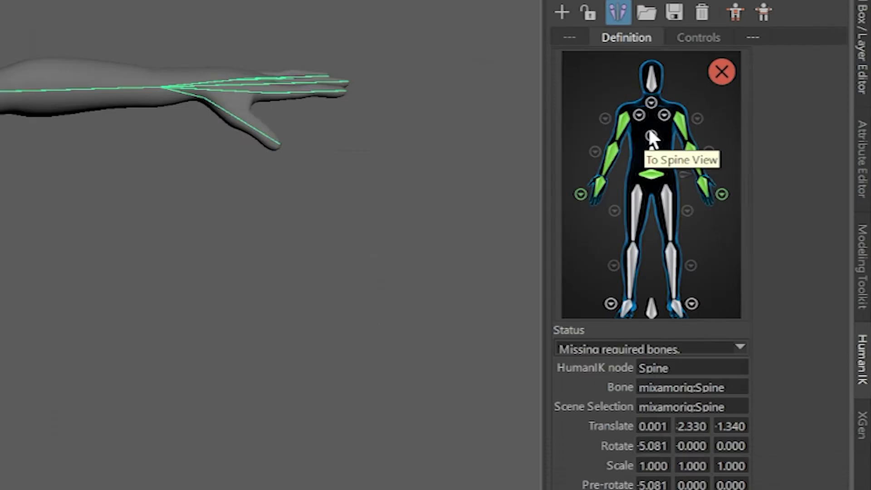
{"action": "left_click", "coordinate": [650, 138]}
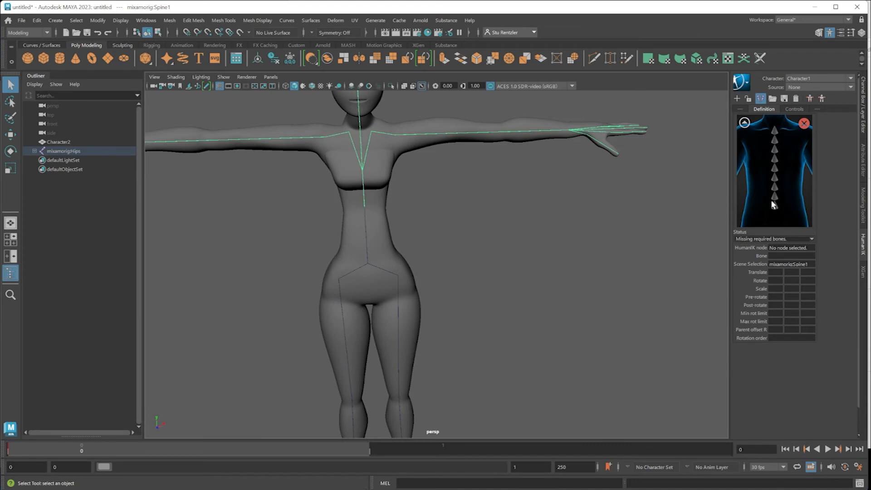
{"action": "left_click", "coordinate": [774, 205]}
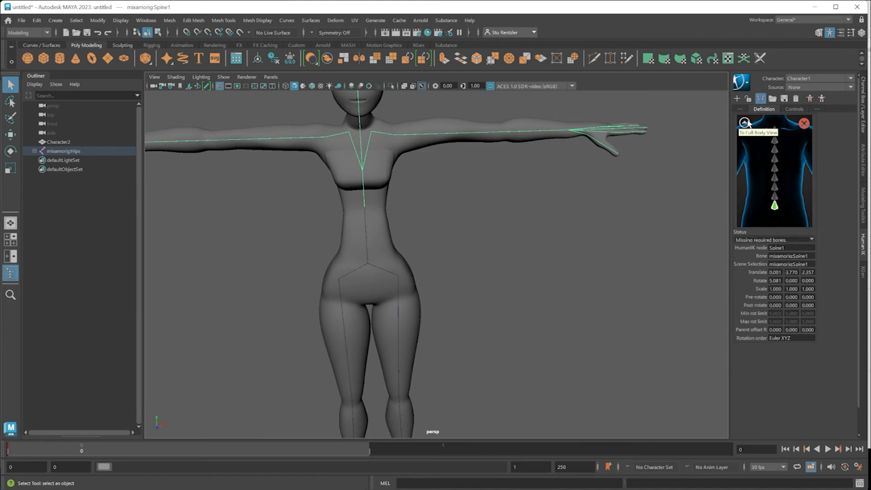
{"action": "left_click", "coordinate": [744, 123]}
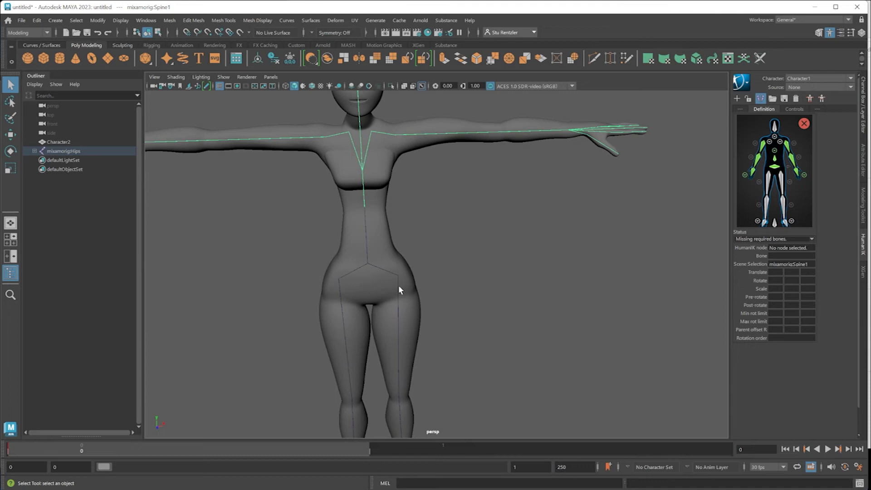
Assign the left upper leg, left toe and neck joints so the characterization reports valid
{"action": "right_click", "coordinate": [784, 185]}
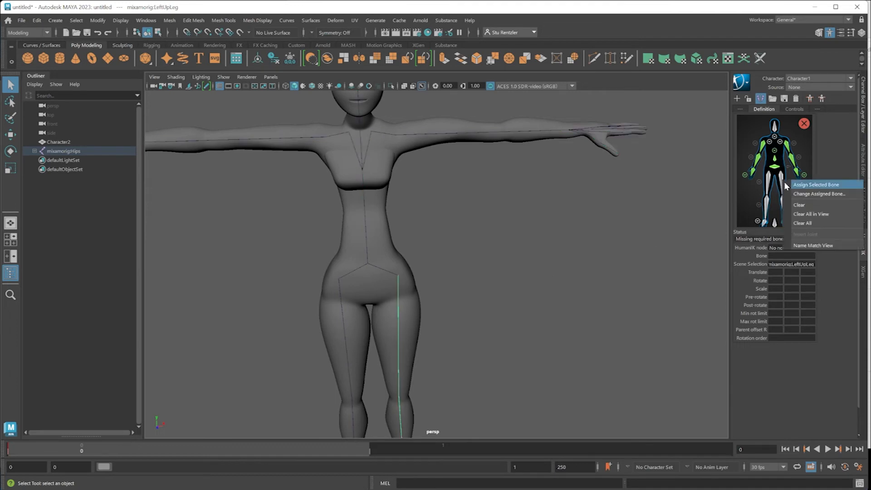
{"action": "left_click", "coordinate": [816, 184]}
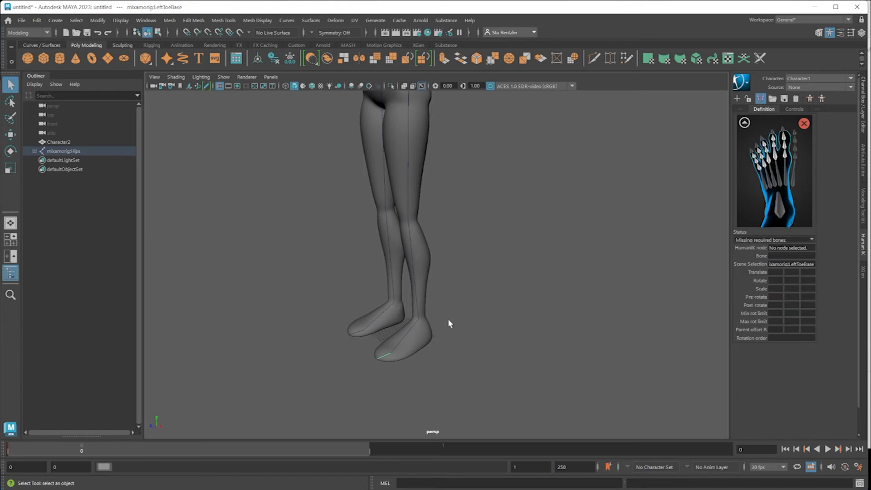
{"action": "right_click", "coordinate": [775, 158]}
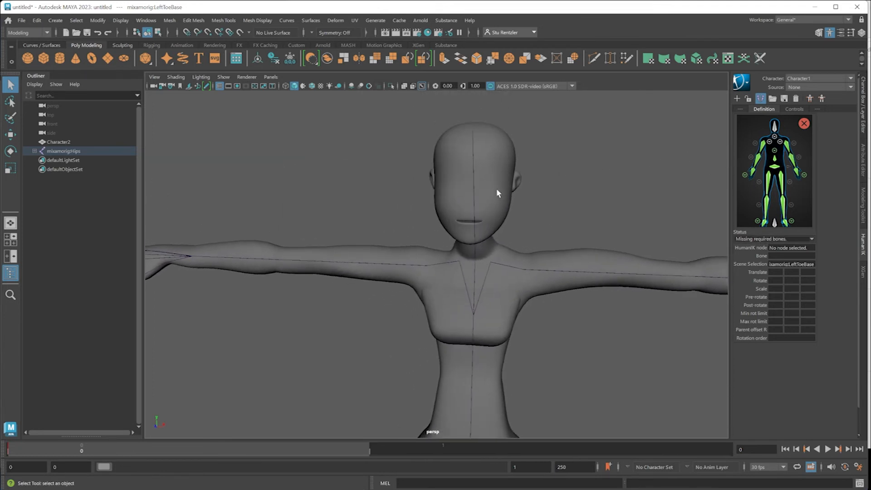
{"action": "right_click", "coordinate": [774, 127]}
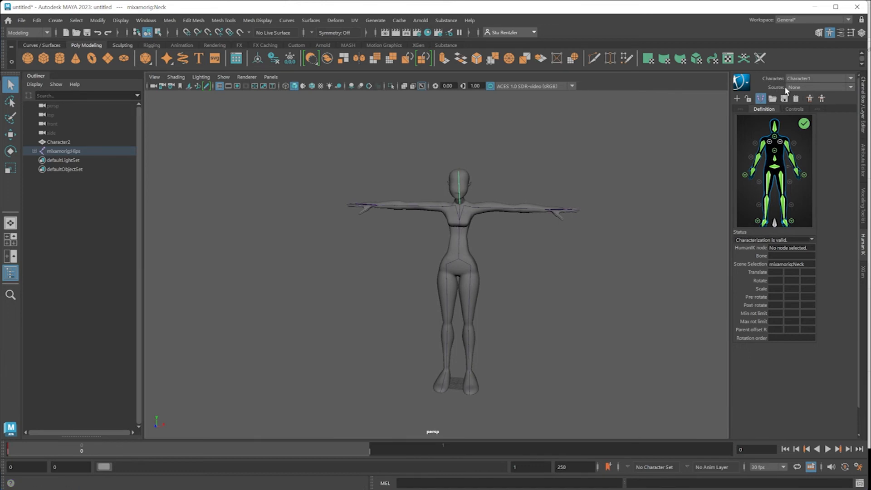
Set the HumanIK Source to Control Rig to generate a control rig for the character
{"action": "left_click", "coordinate": [816, 87]}
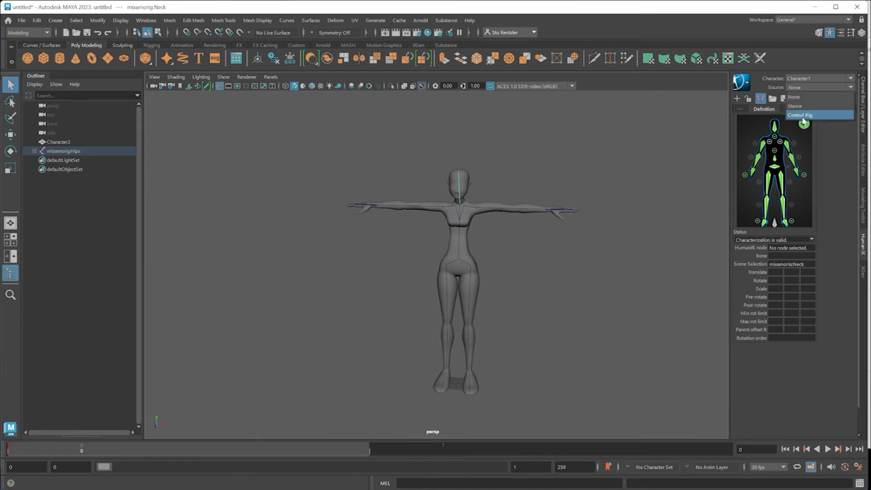
{"action": "left_click", "coordinate": [800, 115]}
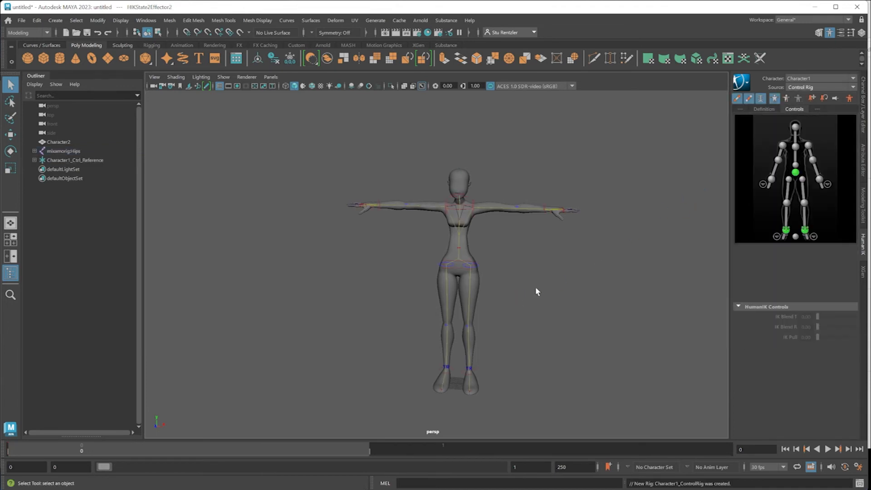
{"action": "left_click_drag", "start_coordinate": [537, 291], "coordinate": [509, 312]}
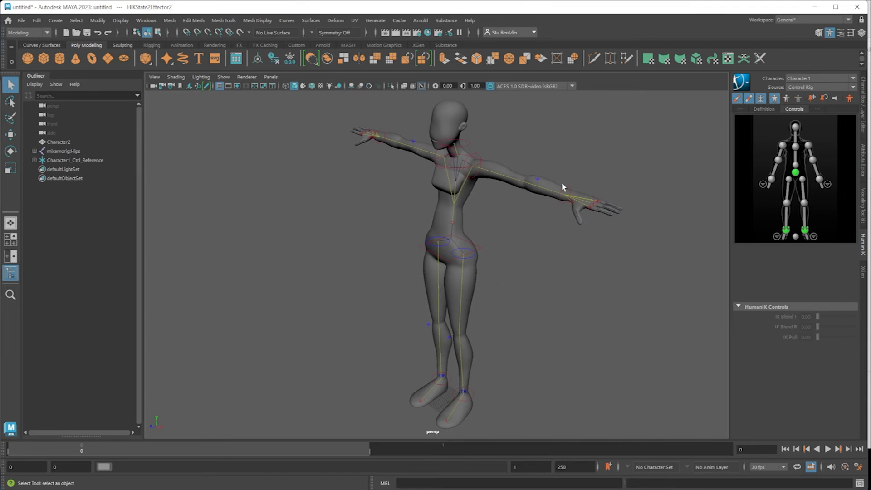
Pull the left wrist effector in and down to test that the body crouches with it
{"action": "left_click", "coordinate": [564, 192]}
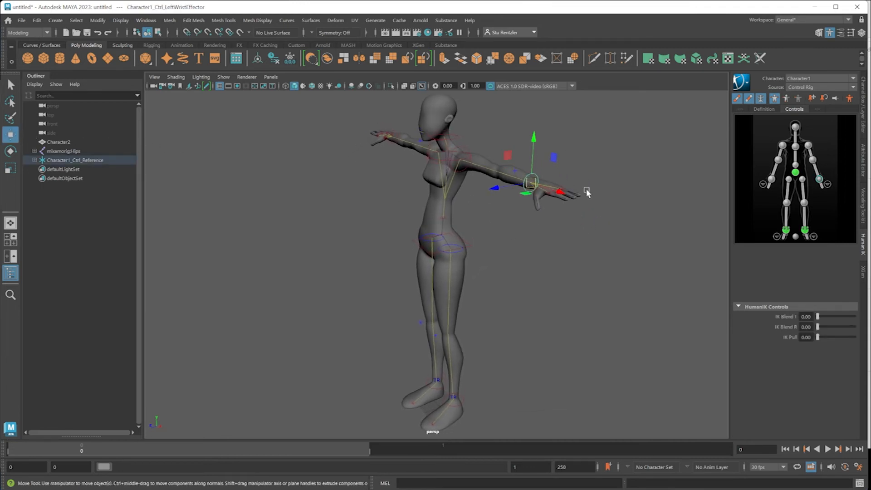
{"action": "left_click_drag", "start_coordinate": [531, 181], "coordinate": [458, 200]}
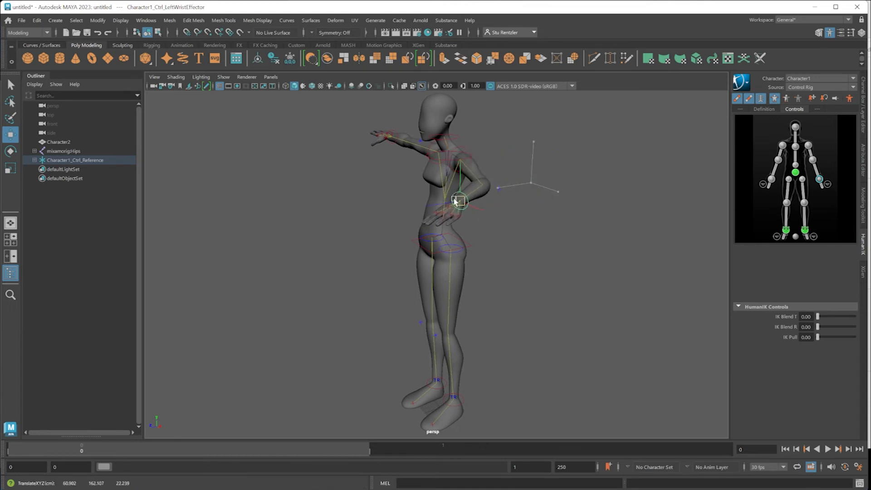
{"action": "left_click_drag", "start_coordinate": [458, 199], "coordinate": [400, 322]}
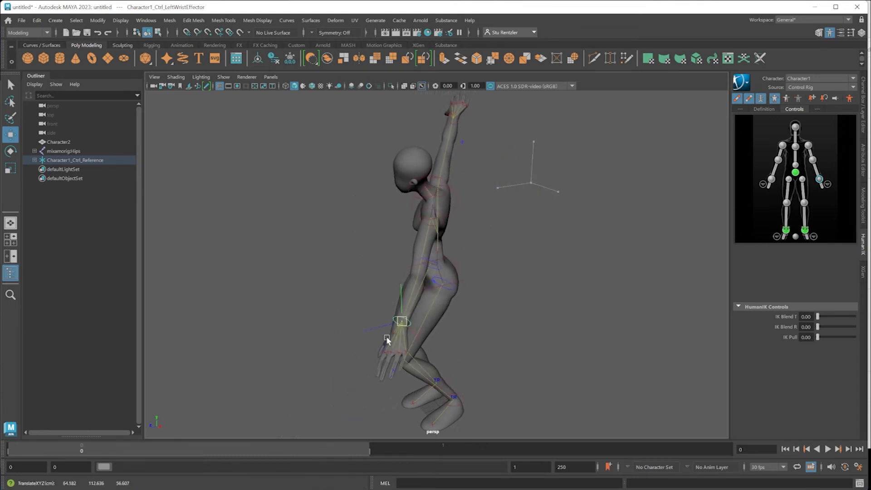
{"action": "left_click_drag", "start_coordinate": [400, 322], "coordinate": [530, 181]}
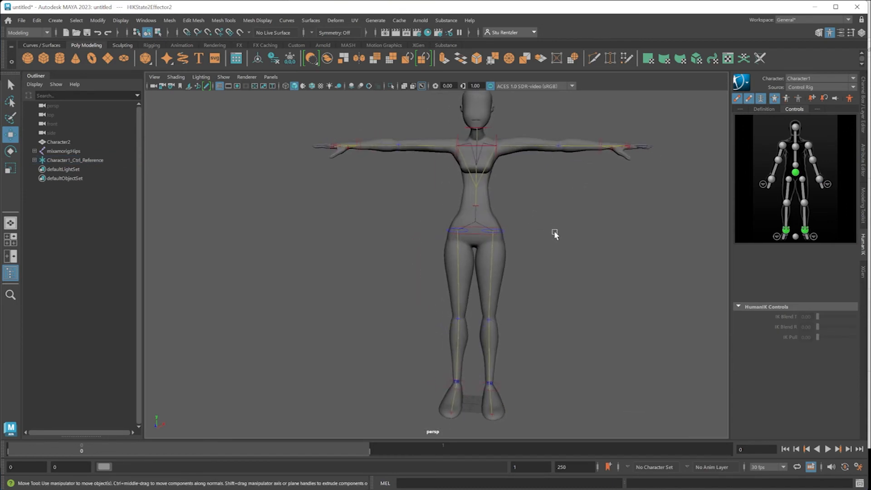
{"action": "mouse_move", "coordinate": [554, 217]}
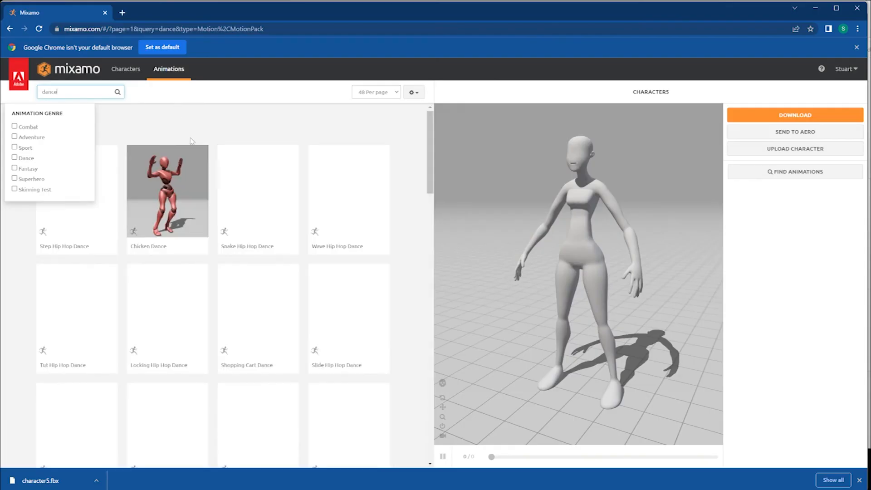
Download the Wave Hip Hop Dance animation from Mixamo without skin
{"action": "left_click", "coordinate": [349, 190]}
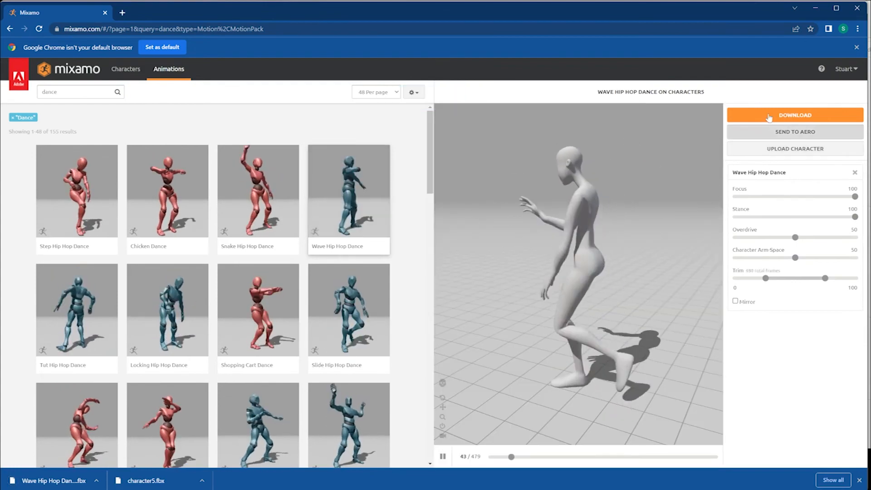
{"action": "left_click", "coordinate": [794, 116]}
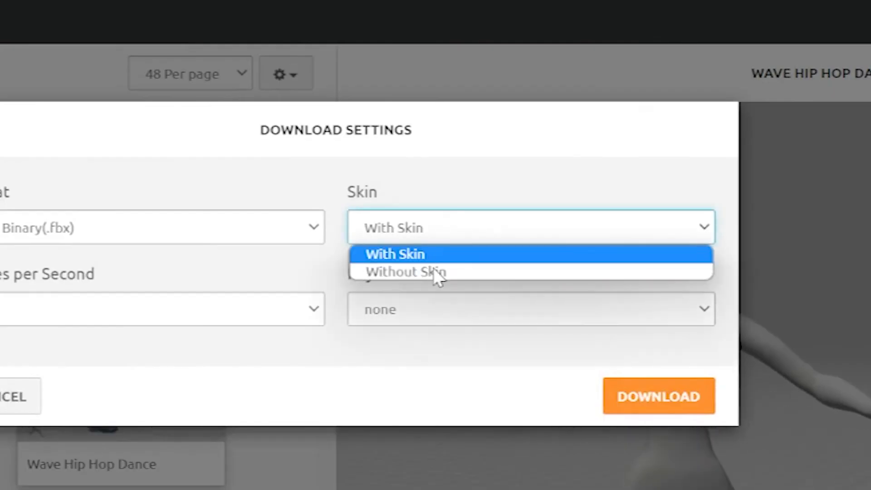
{"action": "left_click", "coordinate": [406, 272]}
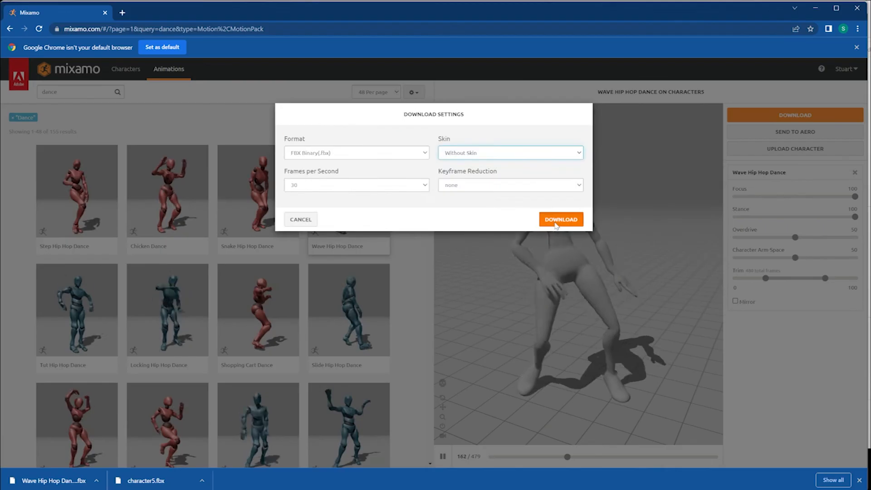
{"action": "left_click", "coordinate": [561, 219]}
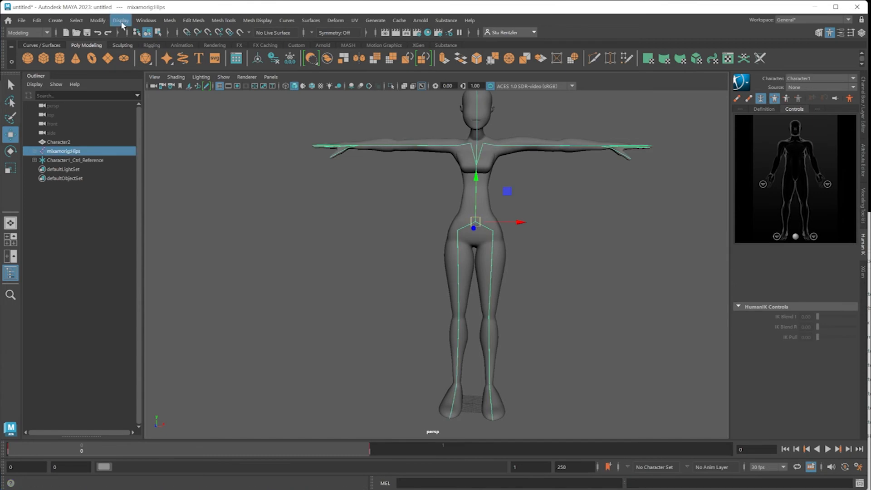
{"action": "mouse_move", "coordinate": [146, 21]}
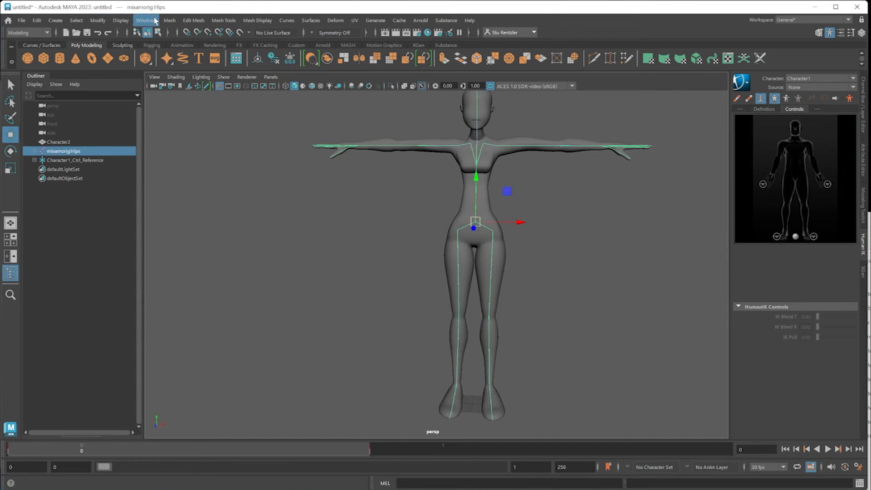
Open the Time Editor and create an animation clip from the hip hop dance selection
{"action": "left_click", "coordinate": [145, 21]}
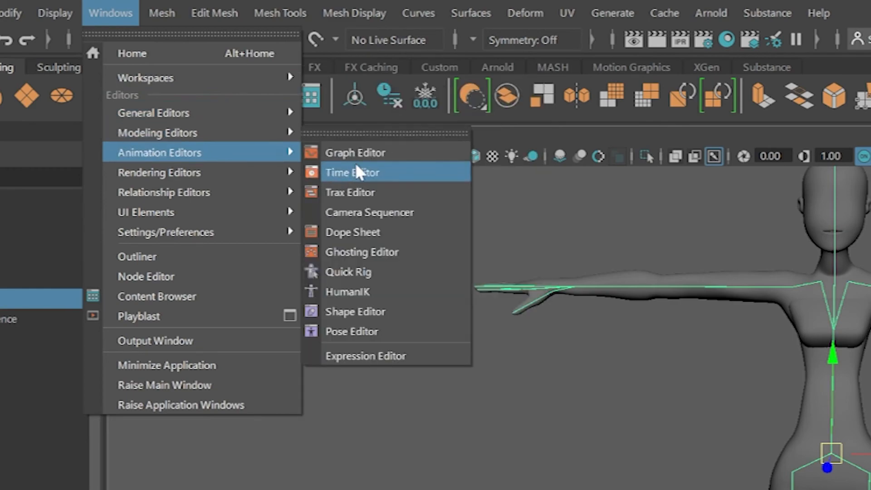
{"action": "left_click", "coordinate": [352, 172]}
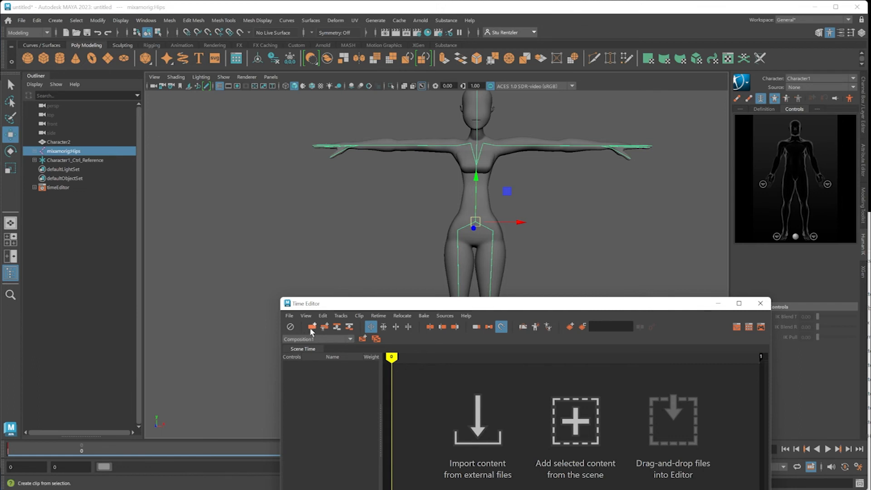
{"action": "mouse_move", "coordinate": [312, 327]}
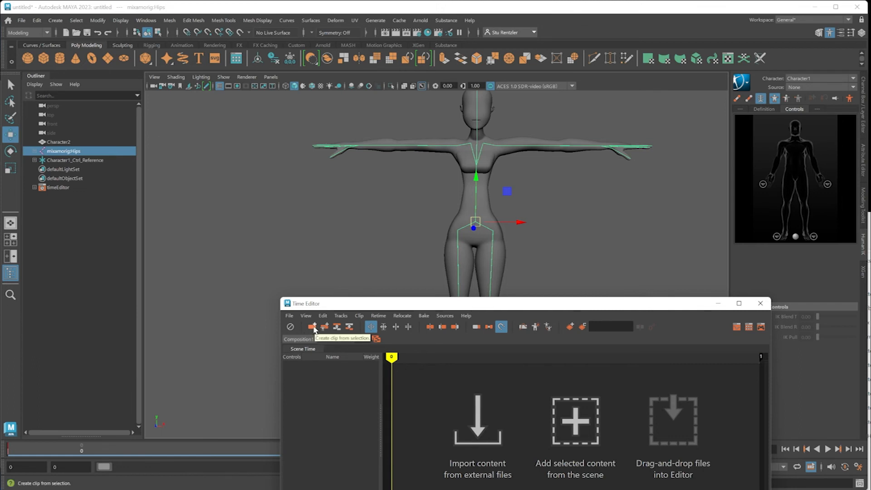
{"action": "left_click", "coordinate": [313, 325]}
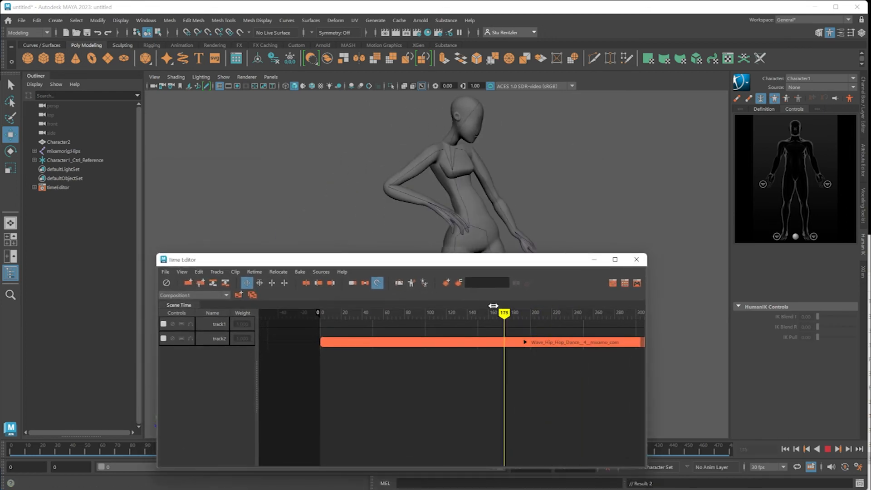
Scrub the dance clip to preview it and bake the clip down to the scene
{"action": "left_click_drag", "start_coordinate": [503, 313], "coordinate": [377, 313]}
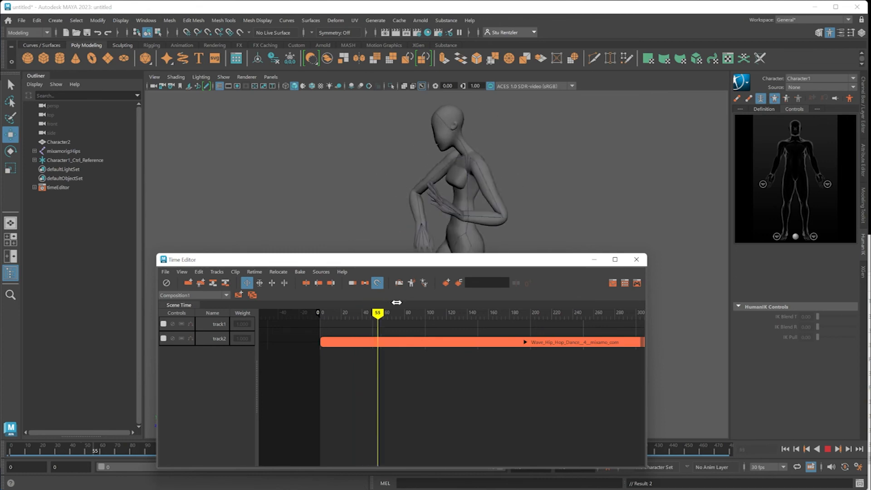
{"action": "left_click_drag", "start_coordinate": [377, 313], "coordinate": [469, 313]}
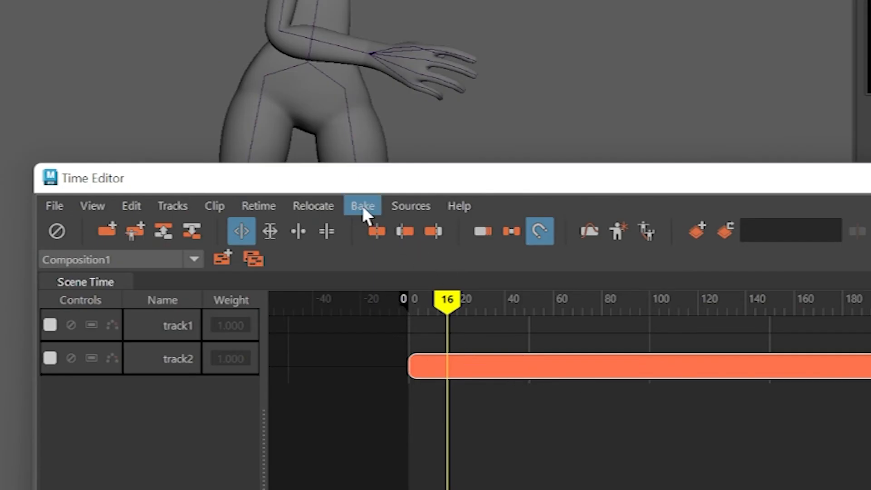
{"action": "left_click", "coordinate": [362, 206]}
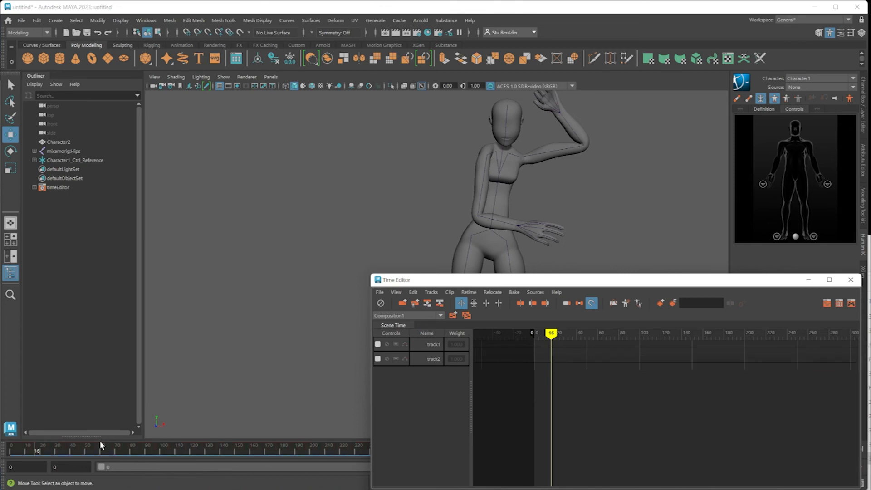
Play the baked dance on the main timeline and open the HumanIK character menu to bake to the control rig
{"action": "left_click_drag", "start_coordinate": [551, 333], "coordinate": [618, 333]}
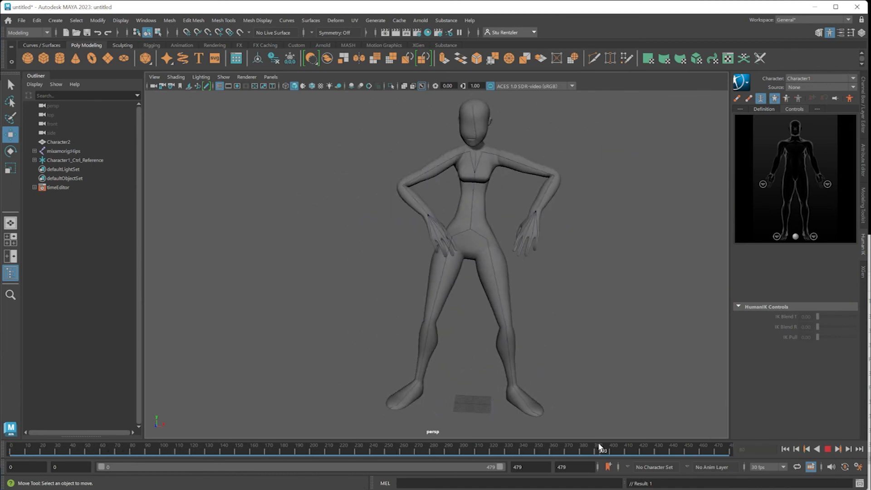
{"action": "left_click", "coordinate": [11, 449]}
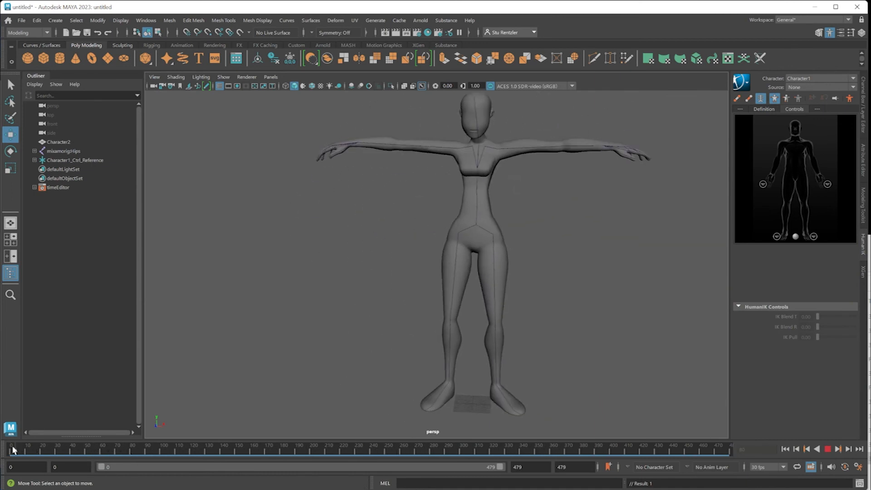
{"action": "left_click_drag", "start_coordinate": [10, 450], "coordinate": [225, 450]}
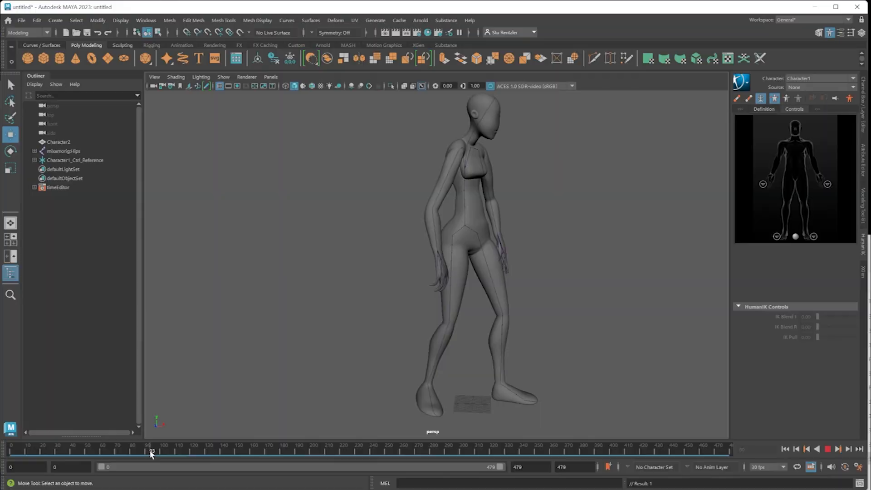
{"action": "left_click", "coordinate": [741, 82]}
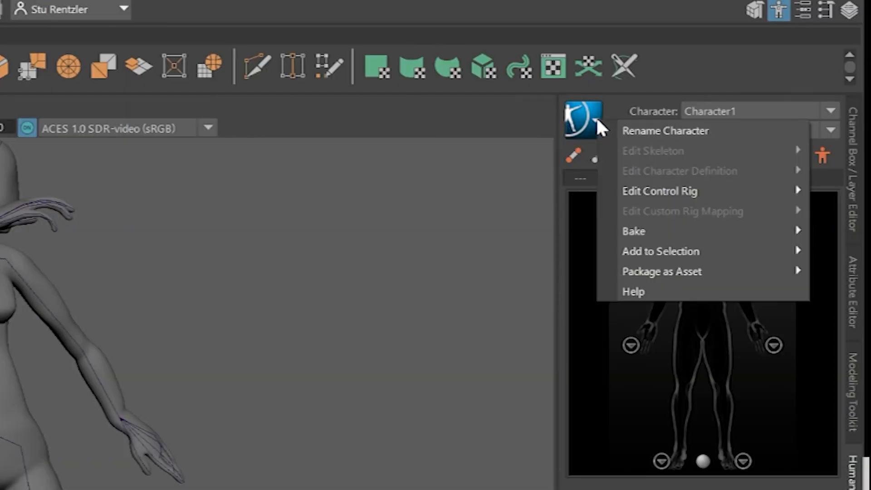
{"action": "mouse_move", "coordinate": [655, 232]}
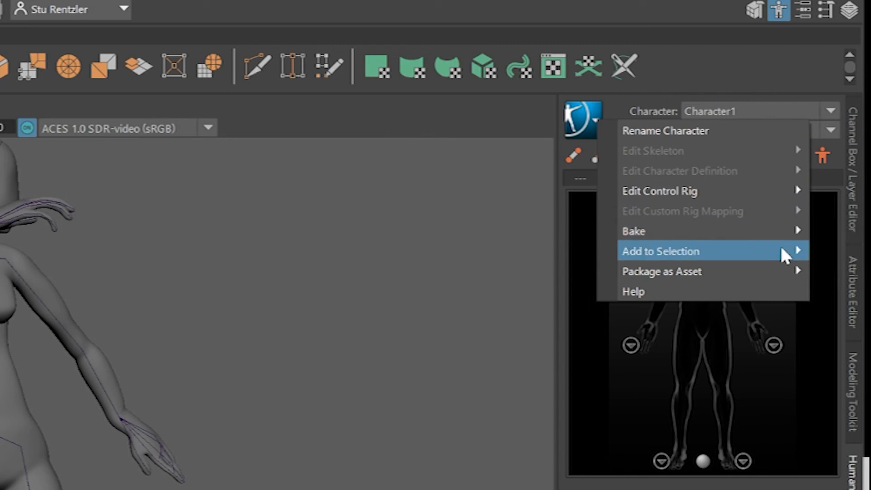
{"action": "mouse_move", "coordinate": [711, 231]}
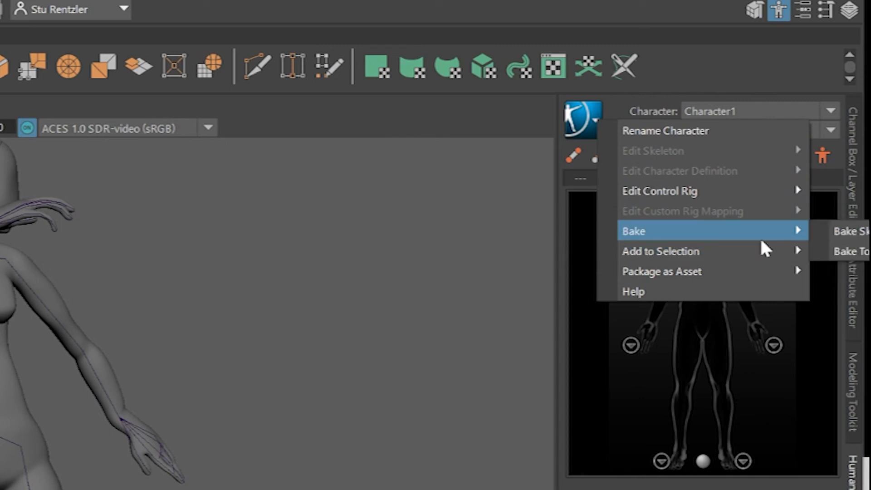
{"action": "mouse_move", "coordinate": [849, 252]}
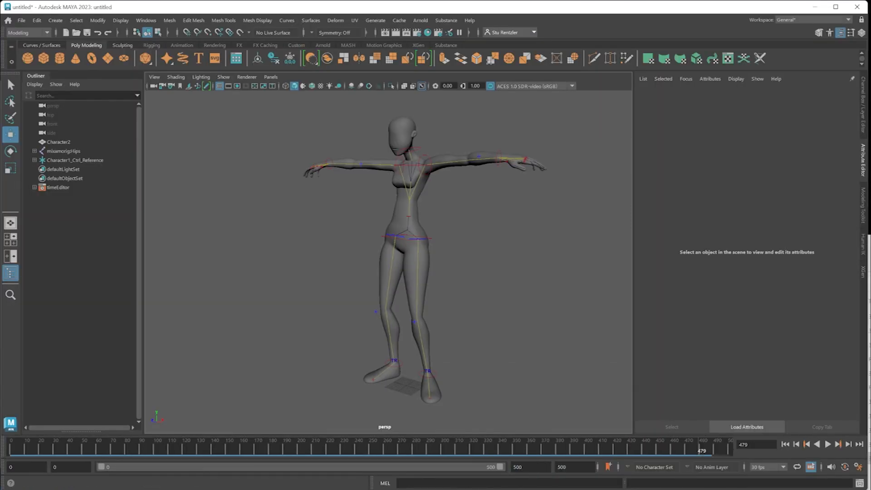
At frame 494 after the dance, pull the chest effector down to key a forward bow
{"action": "left_click", "coordinate": [828, 443]}
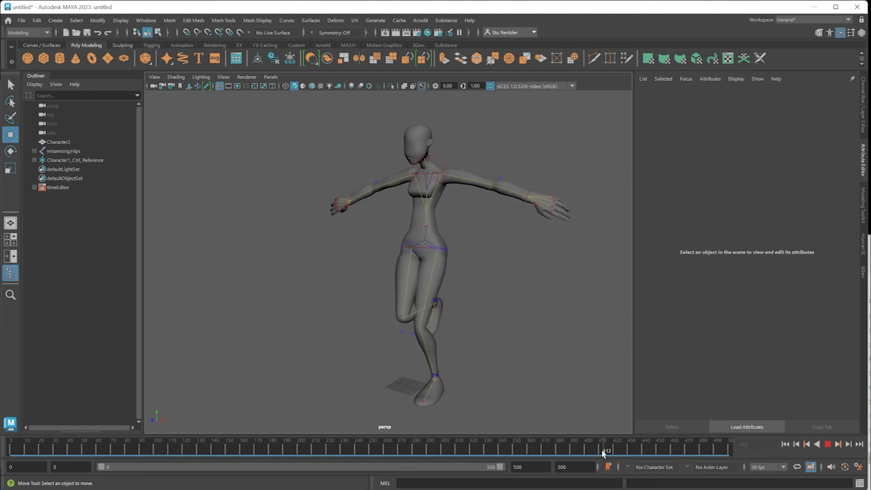
{"action": "left_click", "coordinate": [532, 197]}
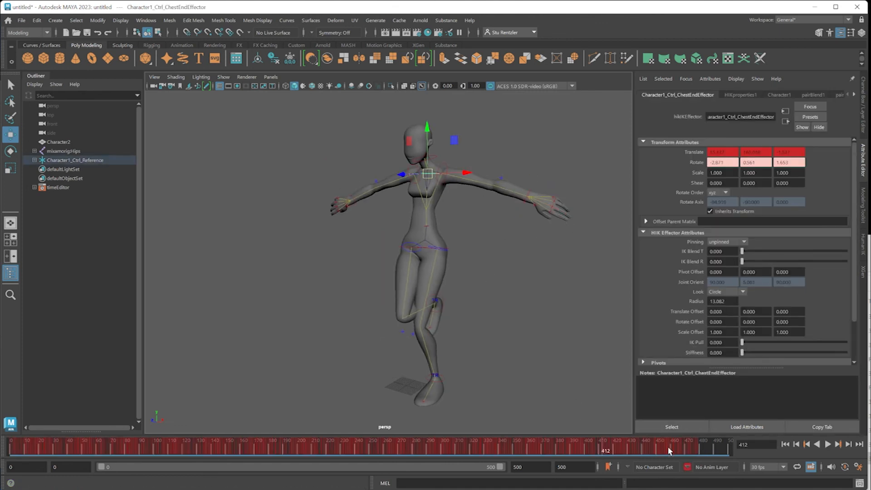
{"action": "left_click_drag", "start_coordinate": [605, 451], "coordinate": [722, 451]}
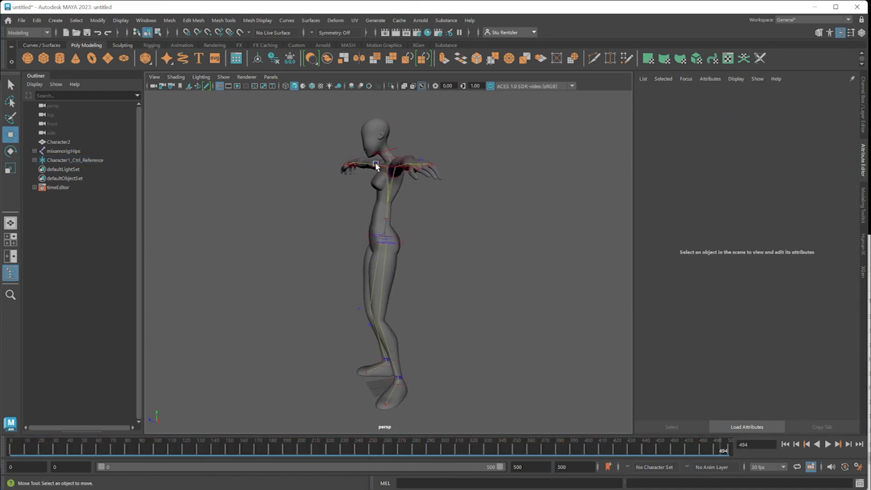
{"action": "left_click", "coordinate": [389, 166]}
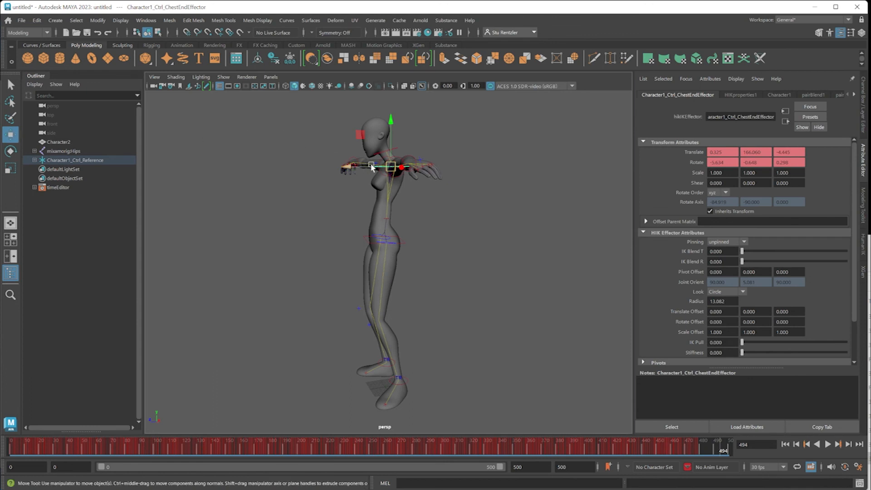
{"action": "left_click_drag", "start_coordinate": [371, 165], "coordinate": [294, 194]}
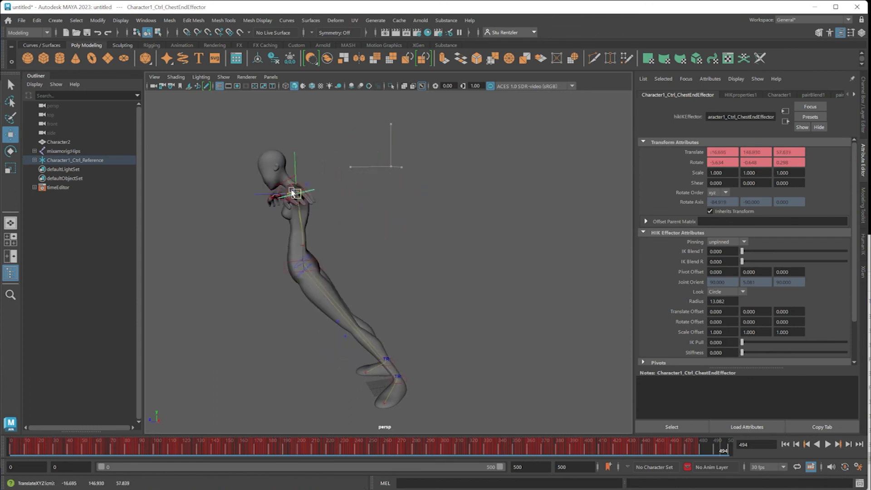
{"action": "left_click_drag", "start_coordinate": [294, 194], "coordinate": [390, 167]}
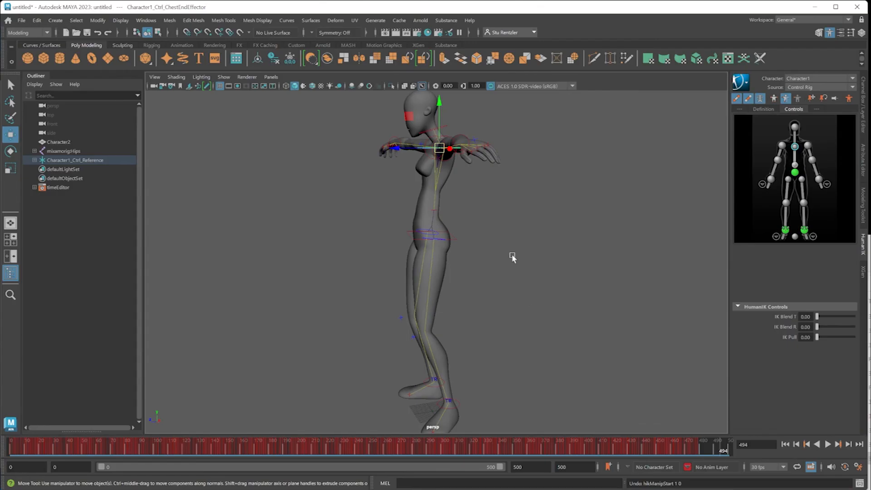
{"action": "left_click_drag", "start_coordinate": [439, 147], "coordinate": [398, 164]}
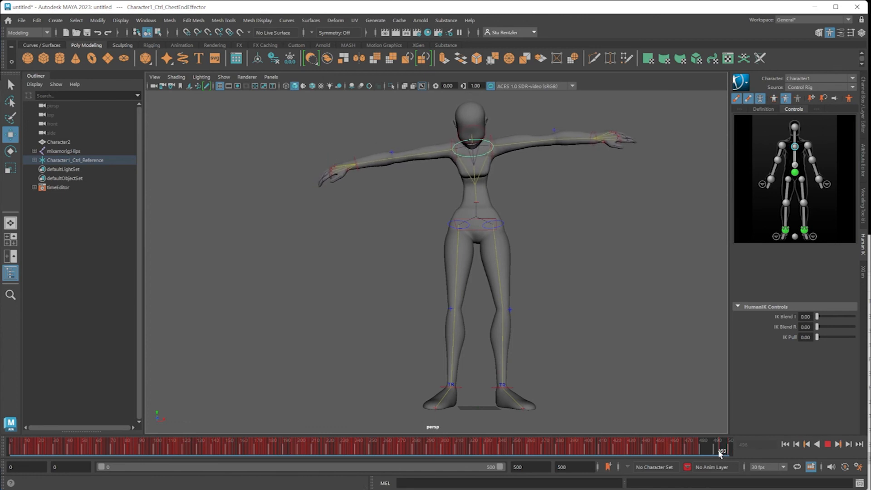
Reposition the left wrist effector for a new arm pose and check it over the end frames
{"action": "left_click", "coordinate": [472, 147]}
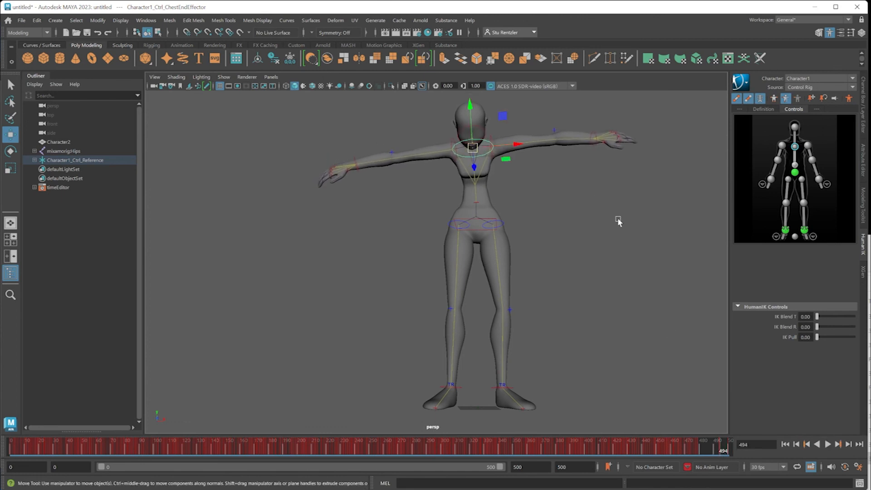
{"action": "left_click", "coordinate": [594, 139]}
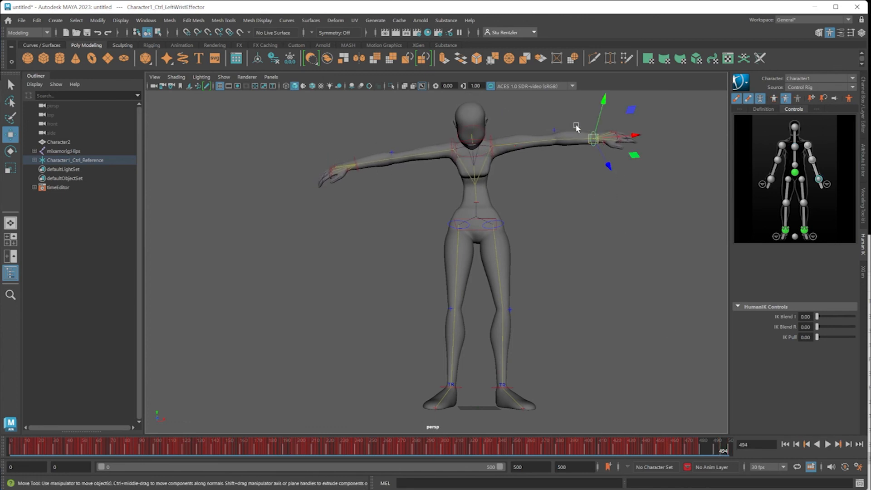
{"action": "left_click_drag", "start_coordinate": [593, 138], "coordinate": [531, 223]}
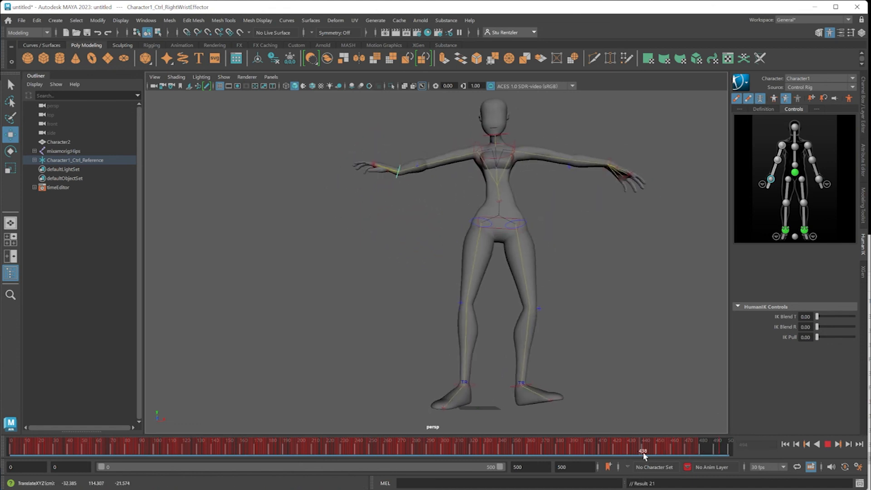
{"action": "left_click_drag", "start_coordinate": [643, 450], "coordinate": [713, 450]}
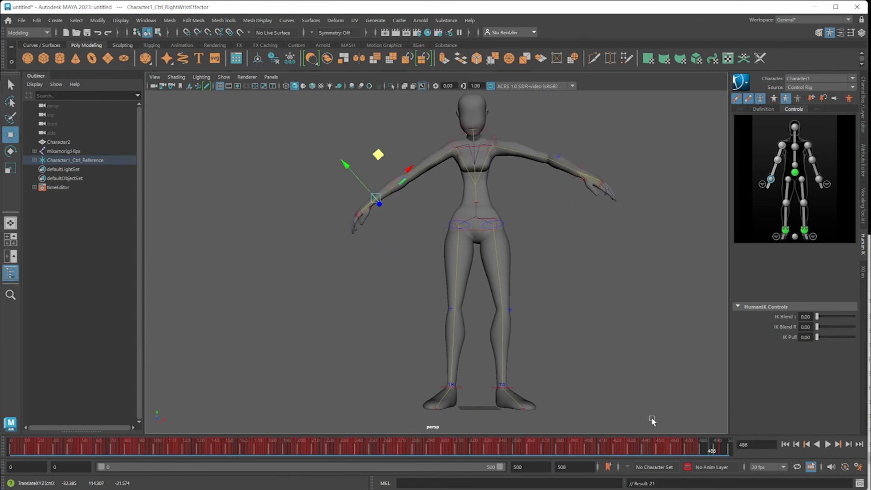